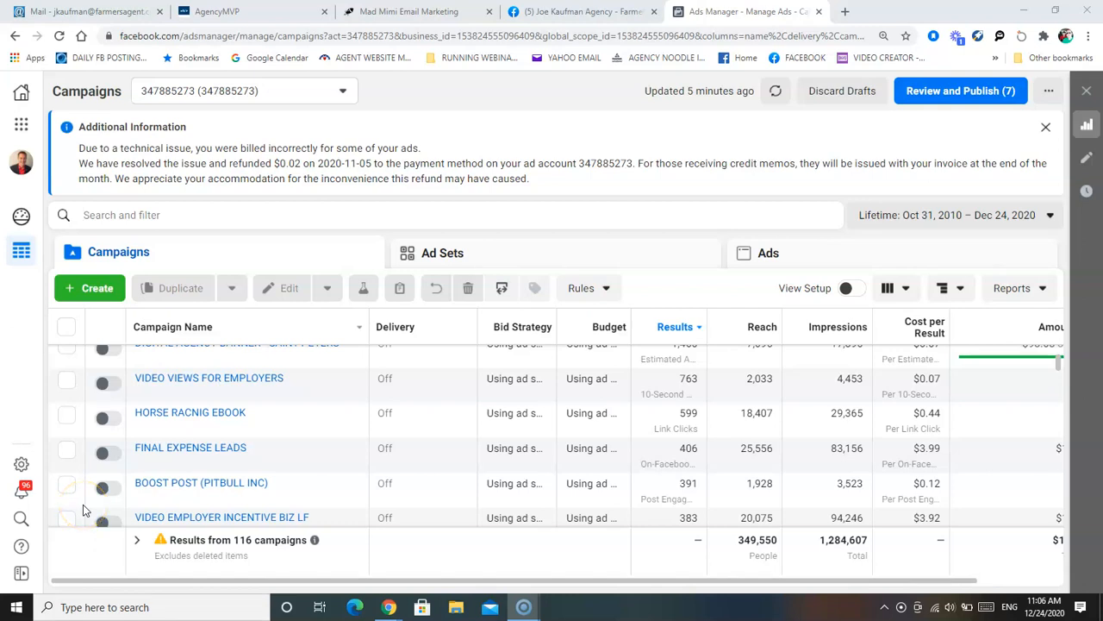
pyautogui.moveTo(83, 503)
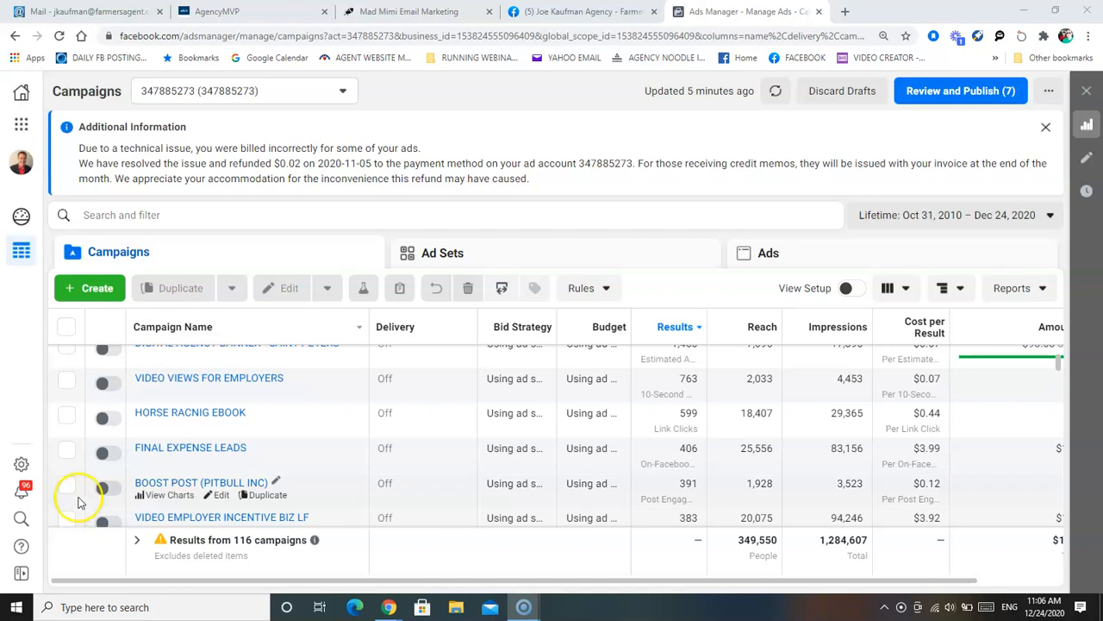
pyautogui.moveTo(174, 445)
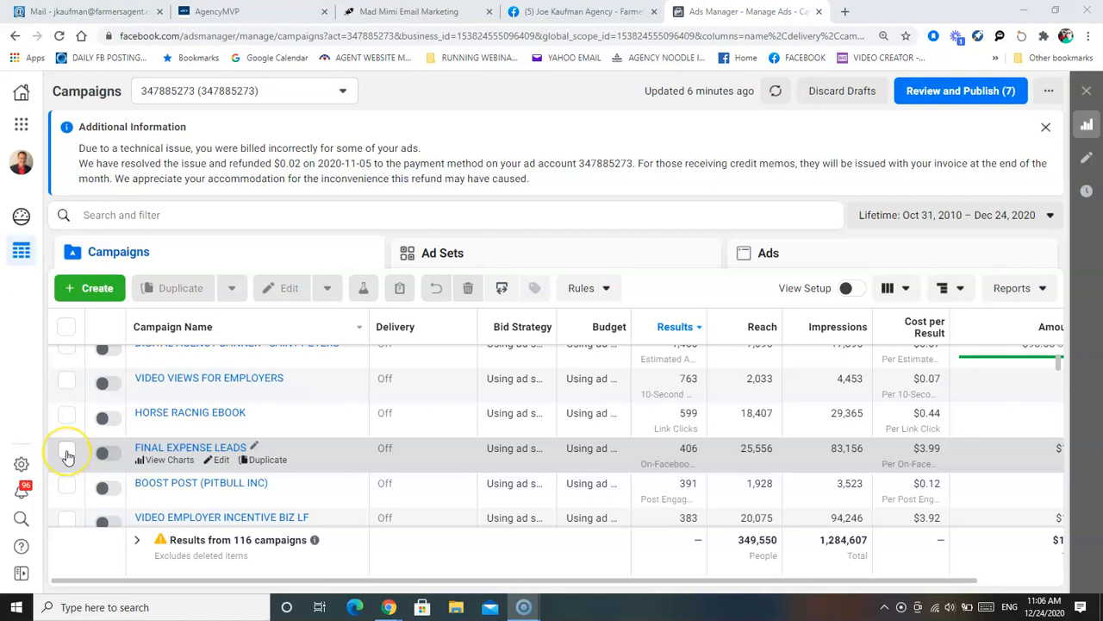
# - Select the FINAL EXPENSE LEADS campaign in the Campaigns table
pyautogui.click(65, 452)
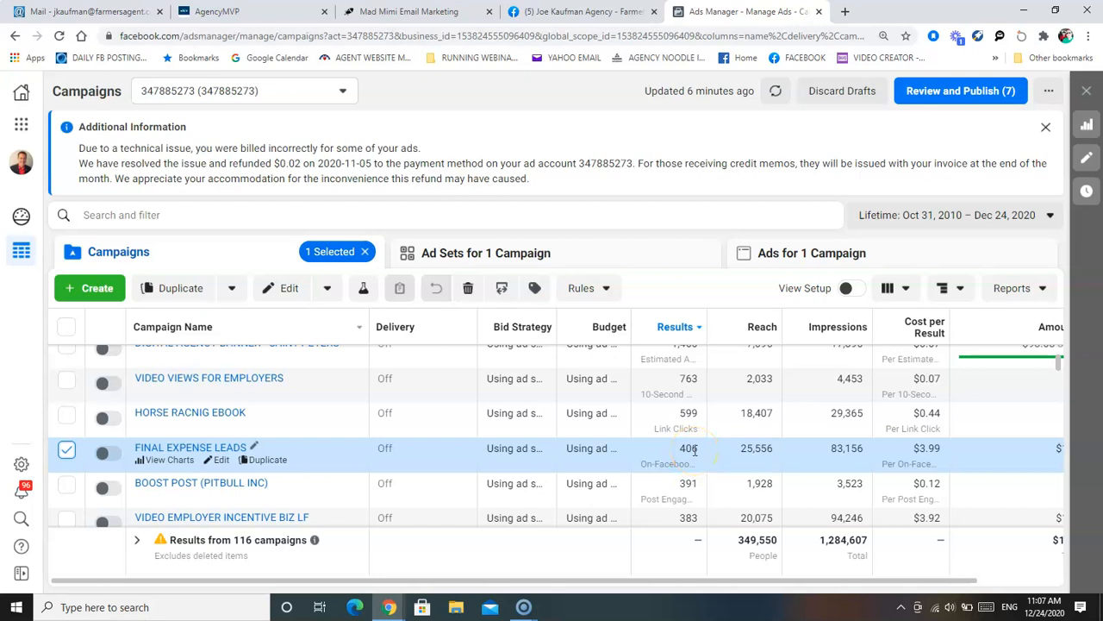
pyautogui.moveTo(907, 459)
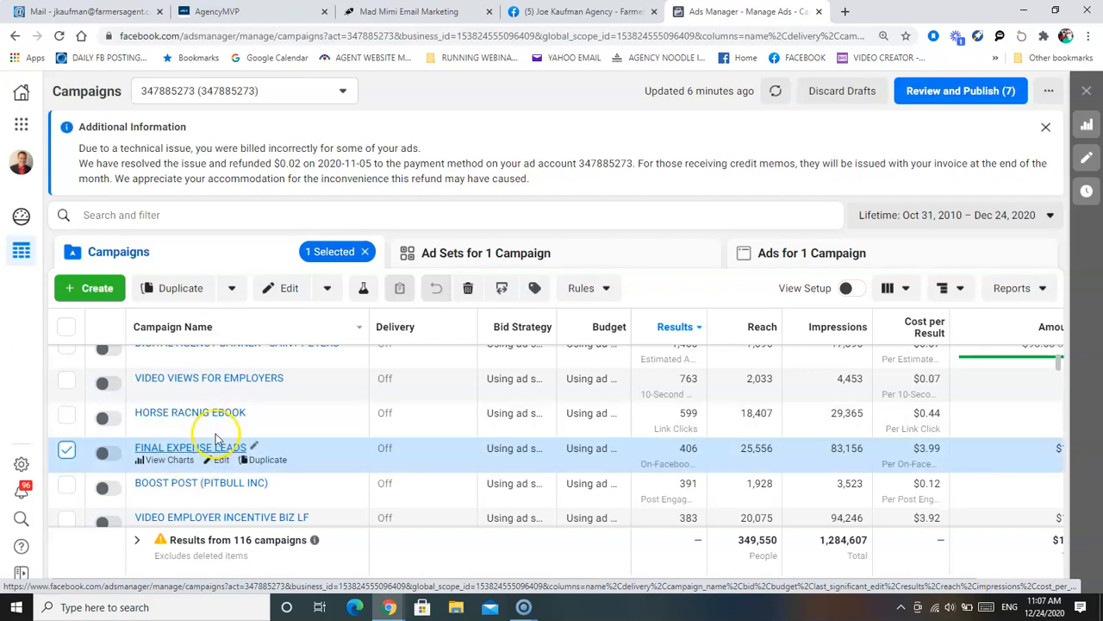
pyautogui.moveTo(290, 288)
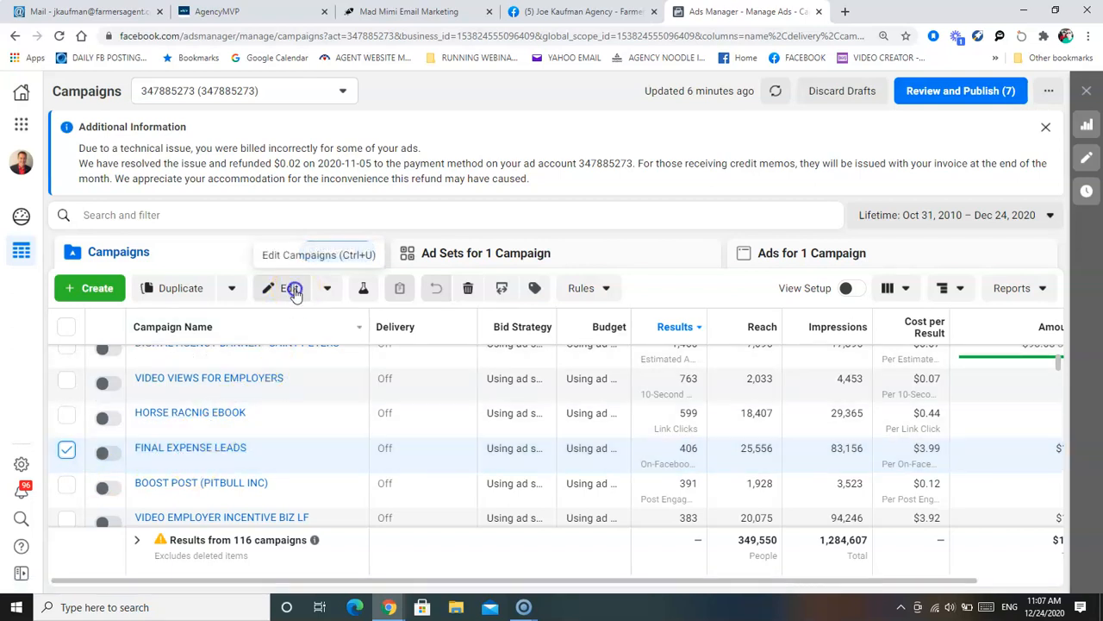
# - Open FINAL EXPENSE LEADS for editing, return to the Campaigns list, then reopen the editor
pyautogui.click(284, 288)
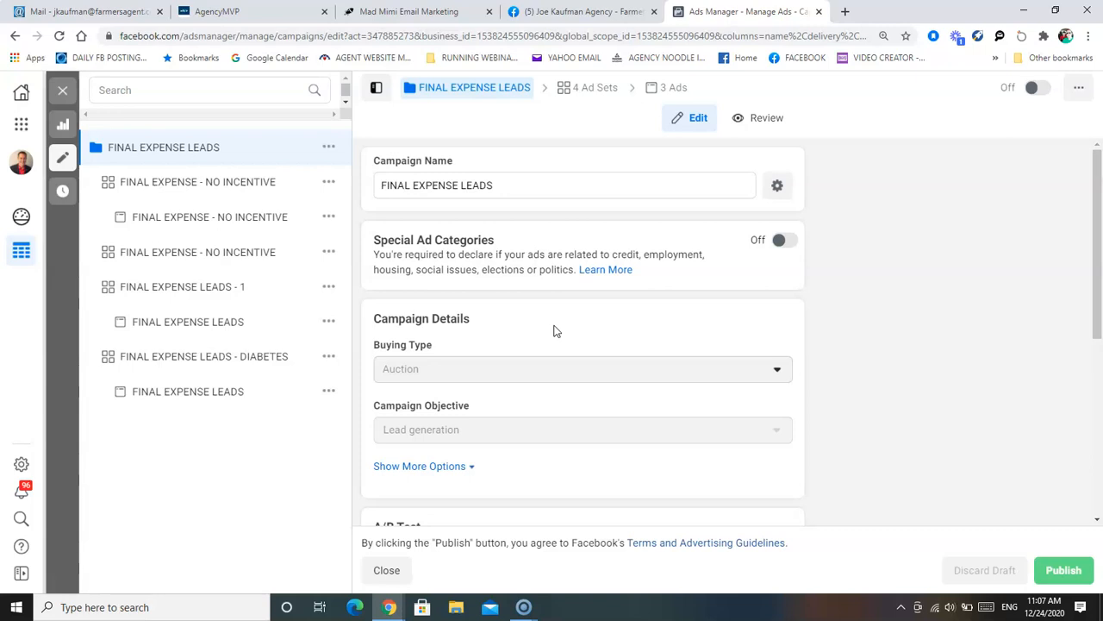
pyautogui.scroll(-3)
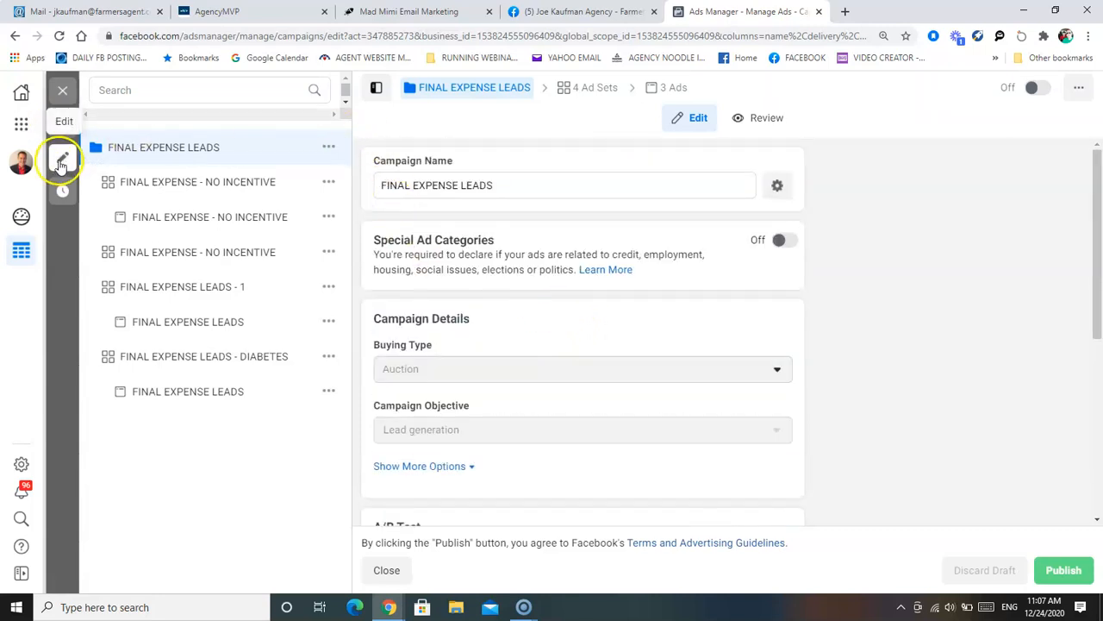
pyautogui.click(386, 569)
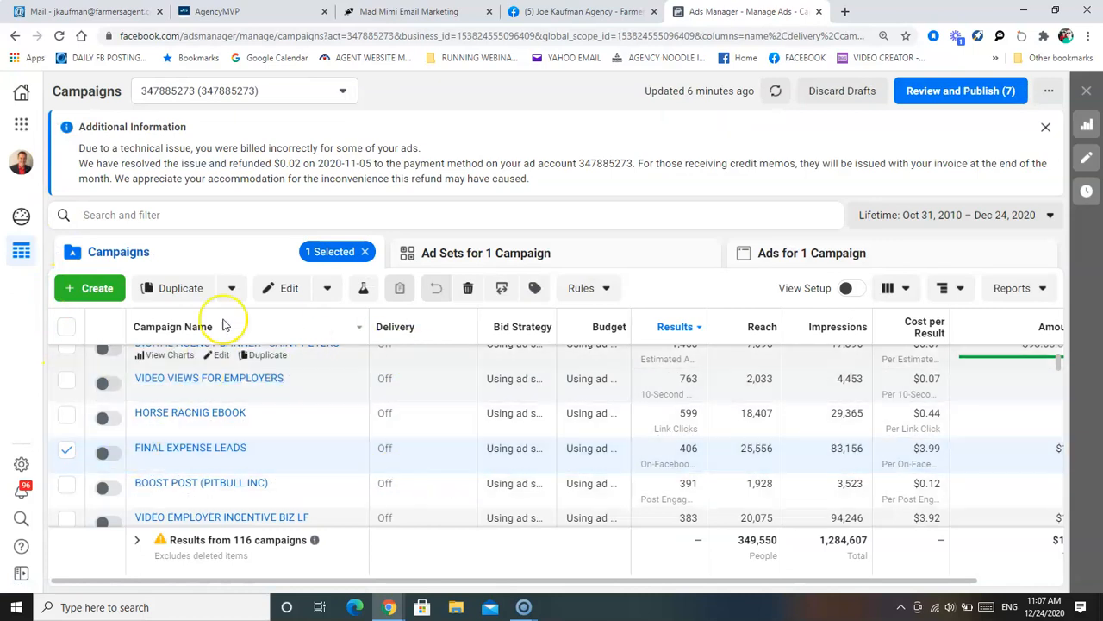
pyautogui.moveTo(324, 455)
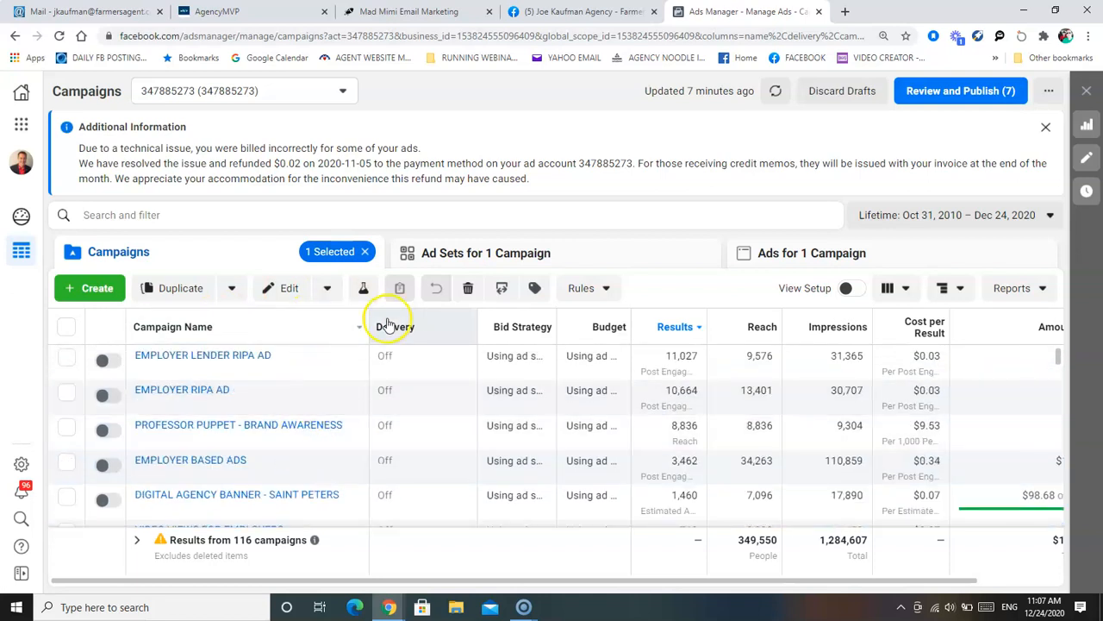
pyautogui.click(280, 288)
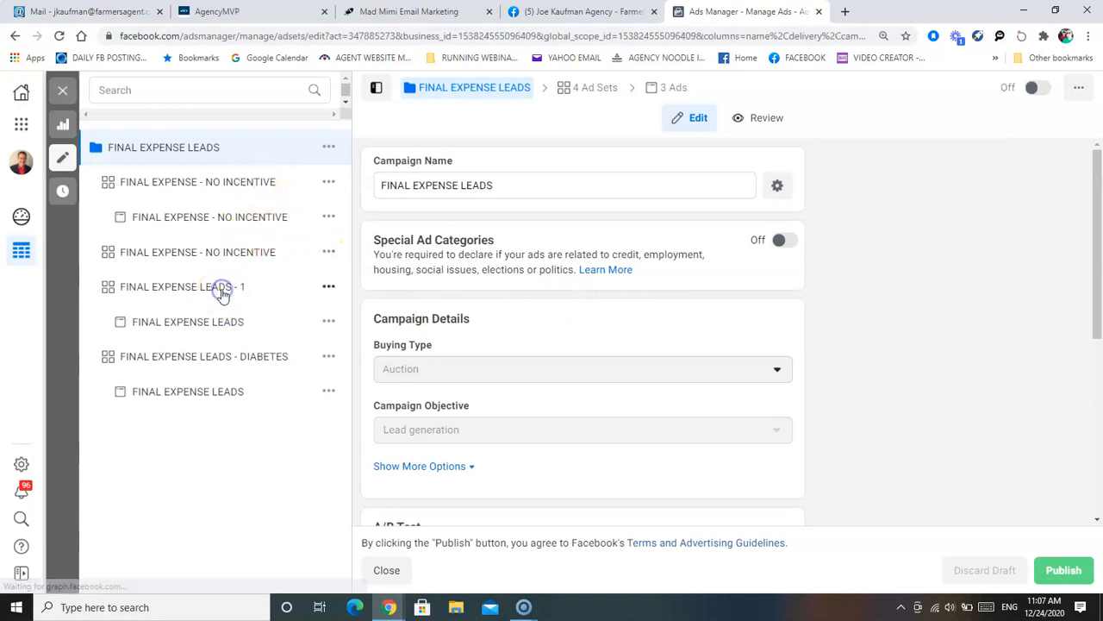
# - Open the FINAL EXPENSE LEADS - 1 ad set and review its Missouri, women 45–60, life-insurance audience
pyautogui.click(182, 286)
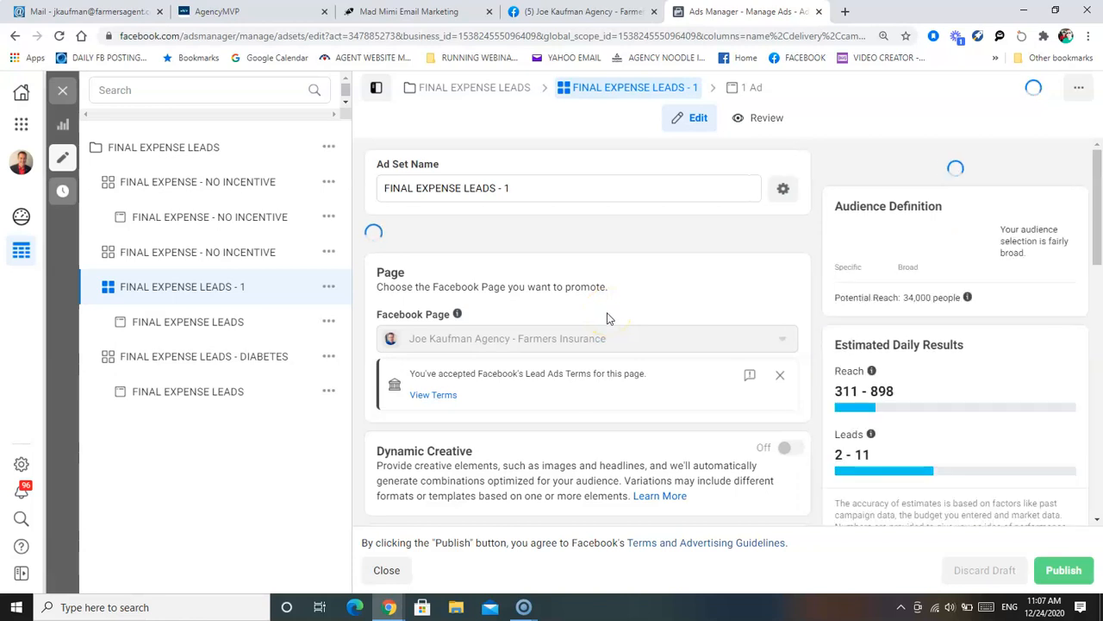
pyautogui.scroll(-3)
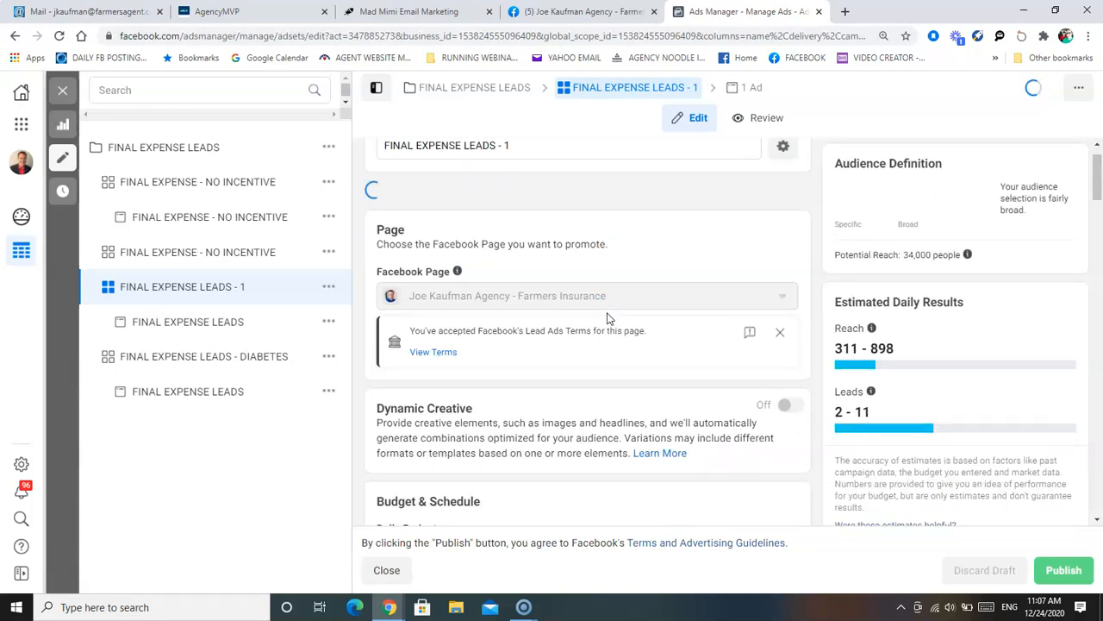
pyautogui.scroll(-3)
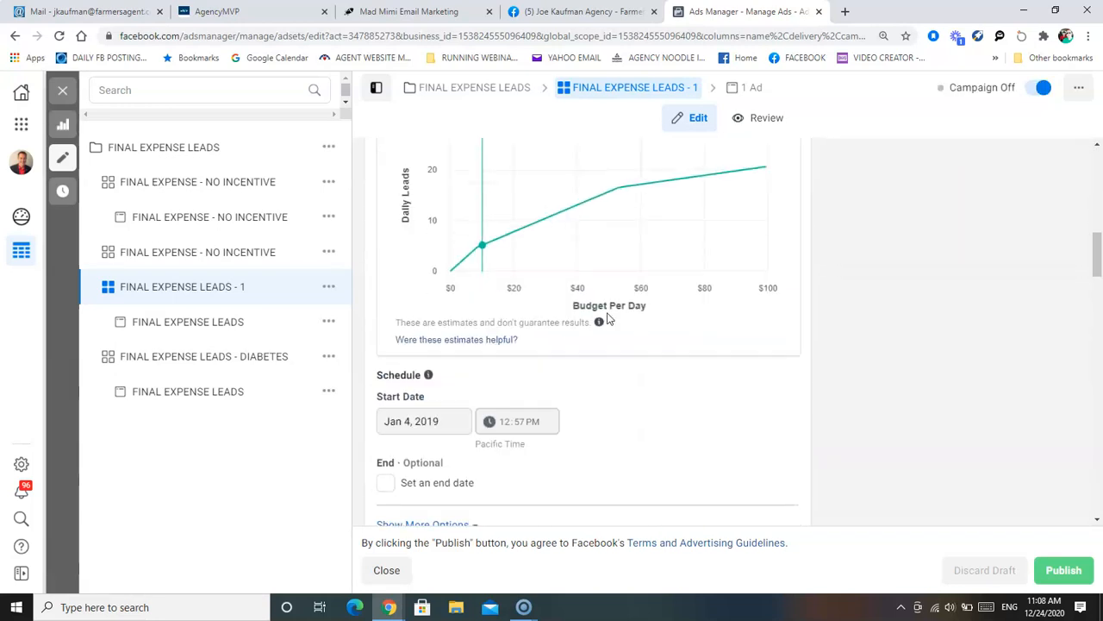
pyautogui.scroll(-3)
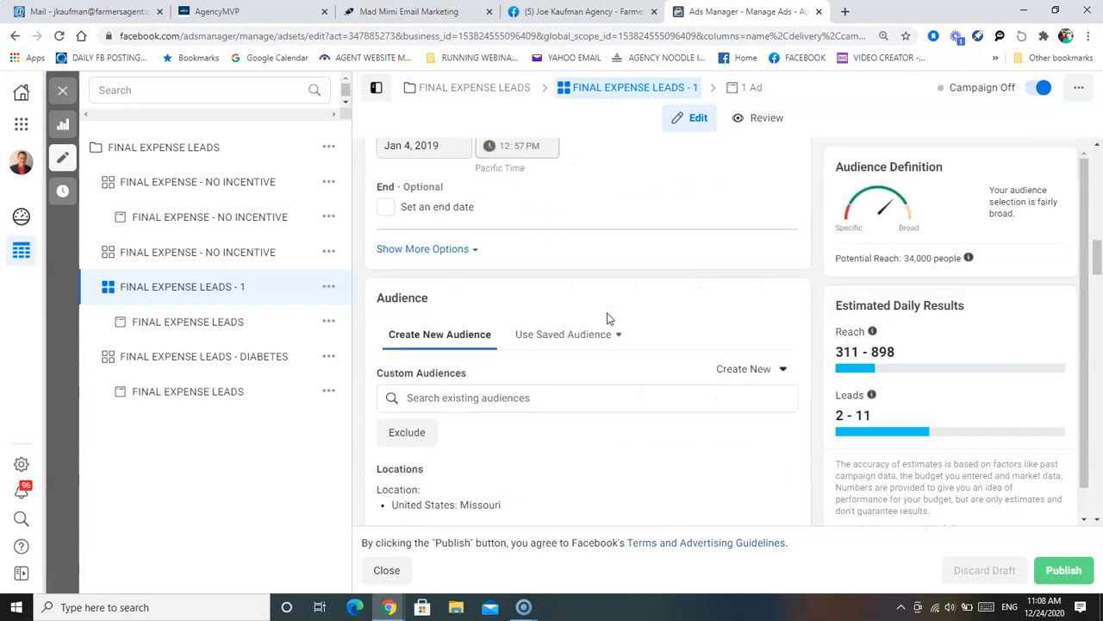
pyautogui.scroll(-3)
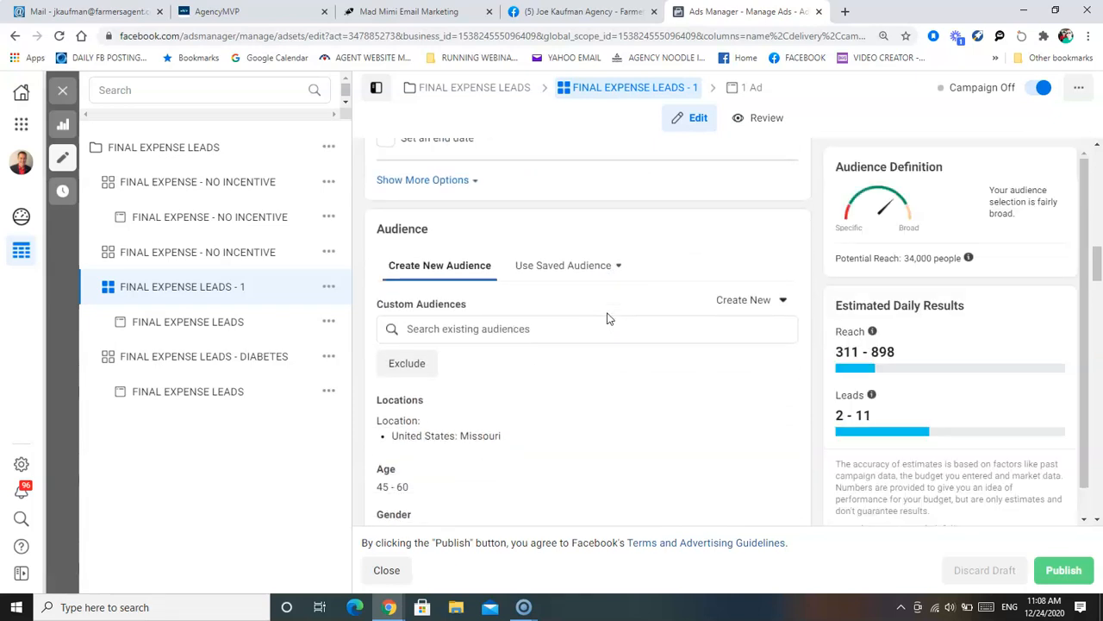
pyautogui.scroll(-3)
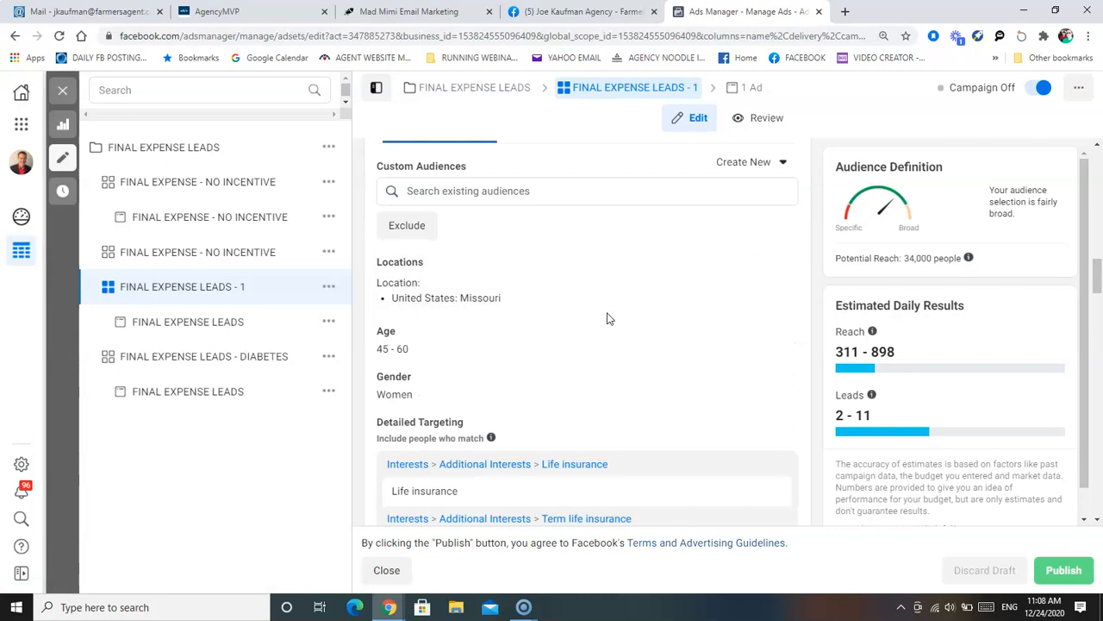
pyautogui.moveTo(579, 296)
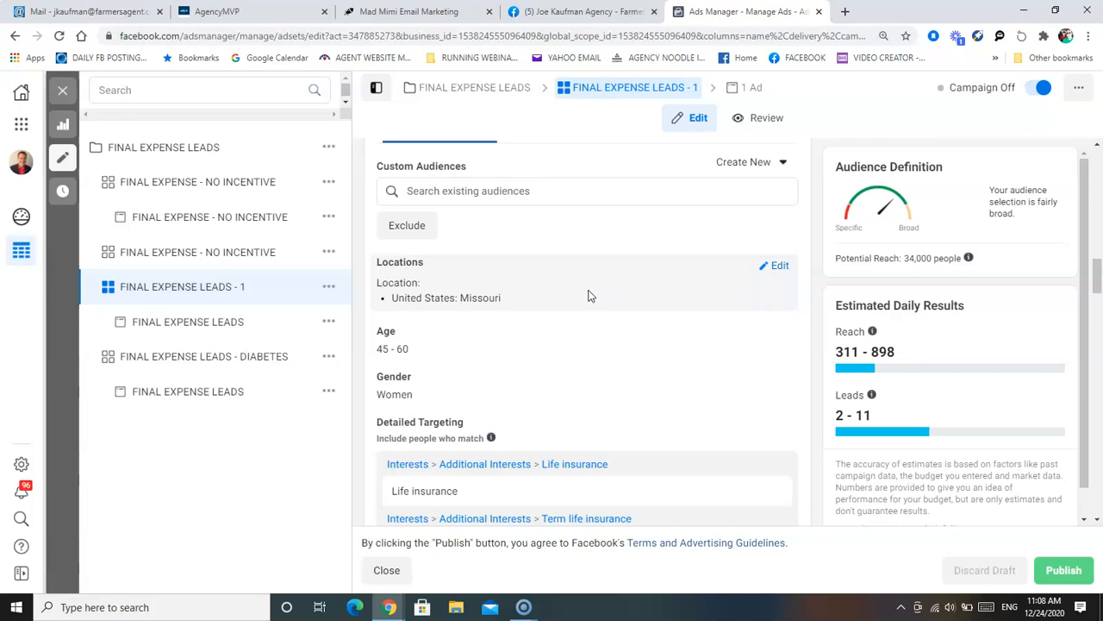
pyautogui.moveTo(422, 360)
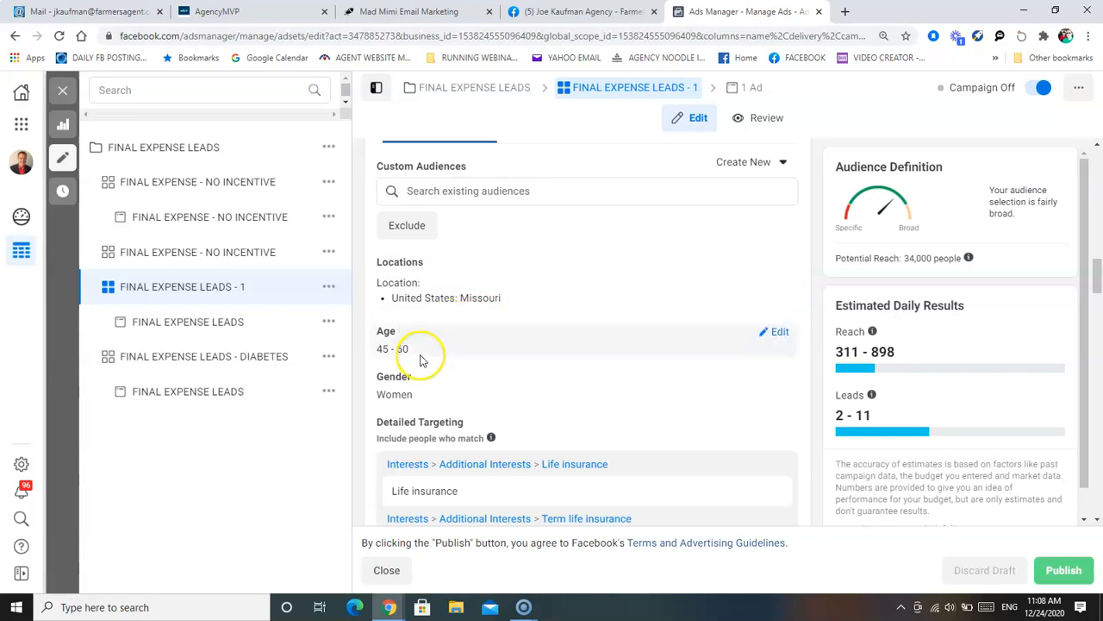
pyautogui.moveTo(457, 397)
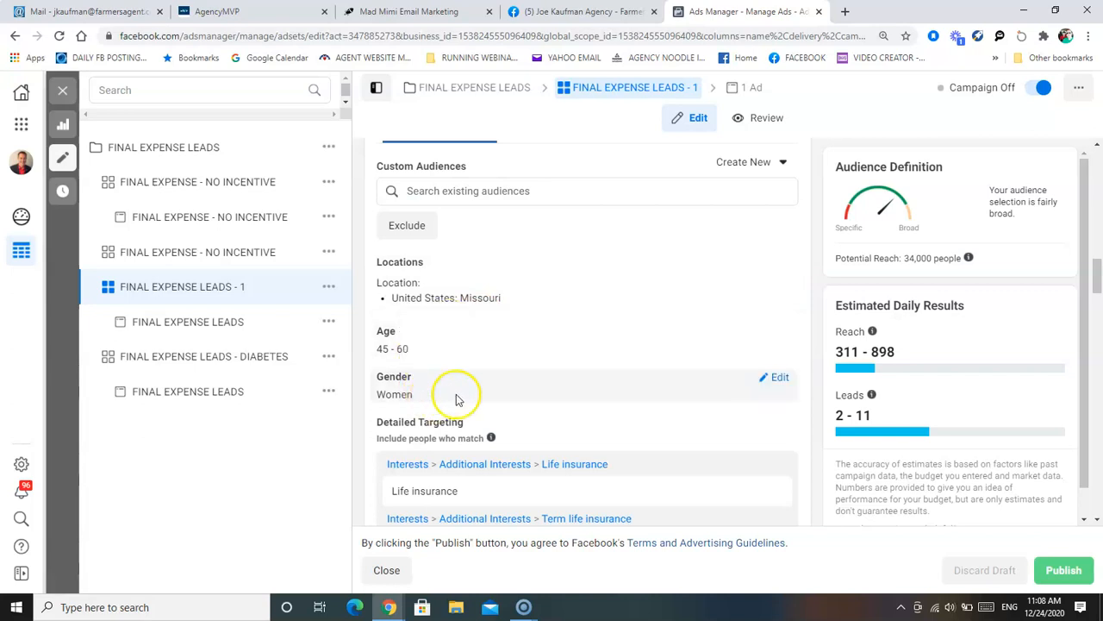
pyautogui.moveTo(445, 400)
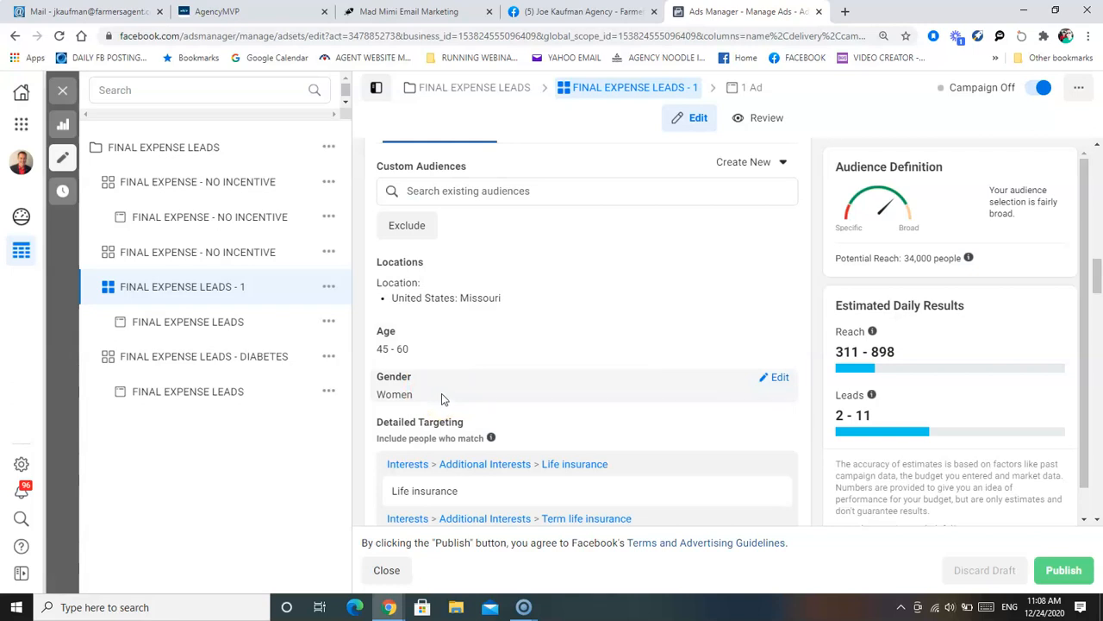
# - Review the 'and must also match' interests such as Diabetic Kitchen and Everyday Diabetic Recipes
pyautogui.scroll(-3)
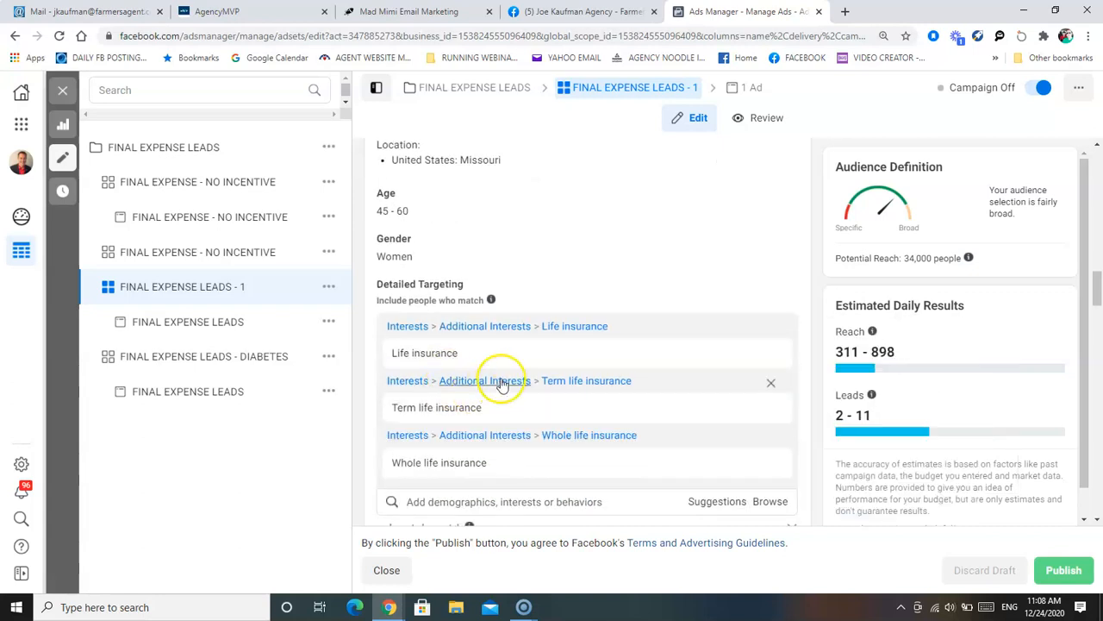
pyautogui.moveTo(503, 329)
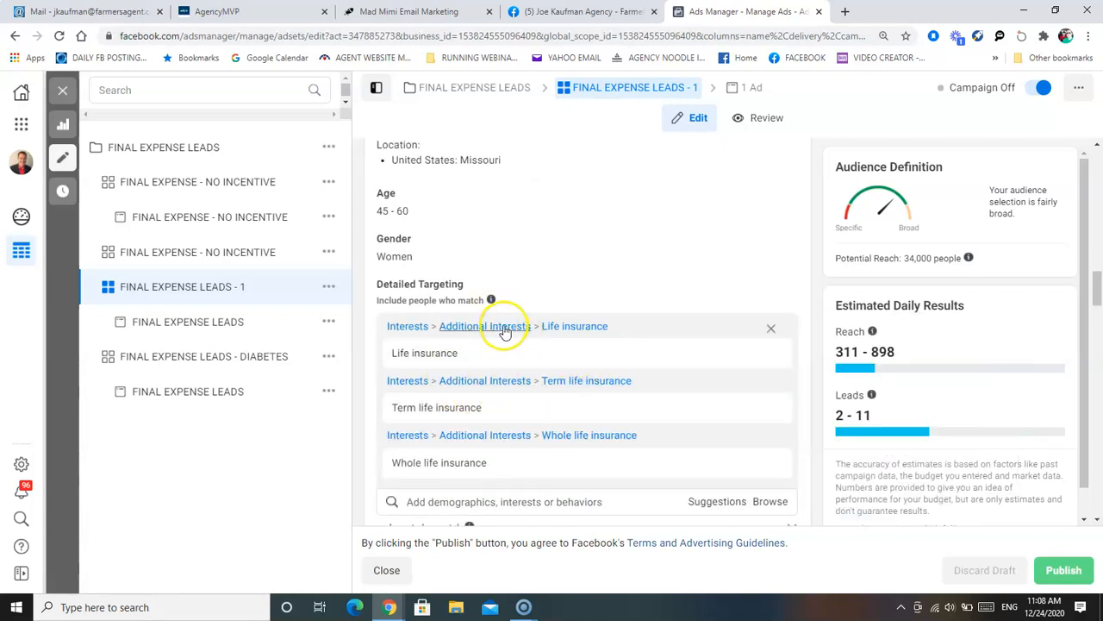
pyautogui.moveTo(470, 352)
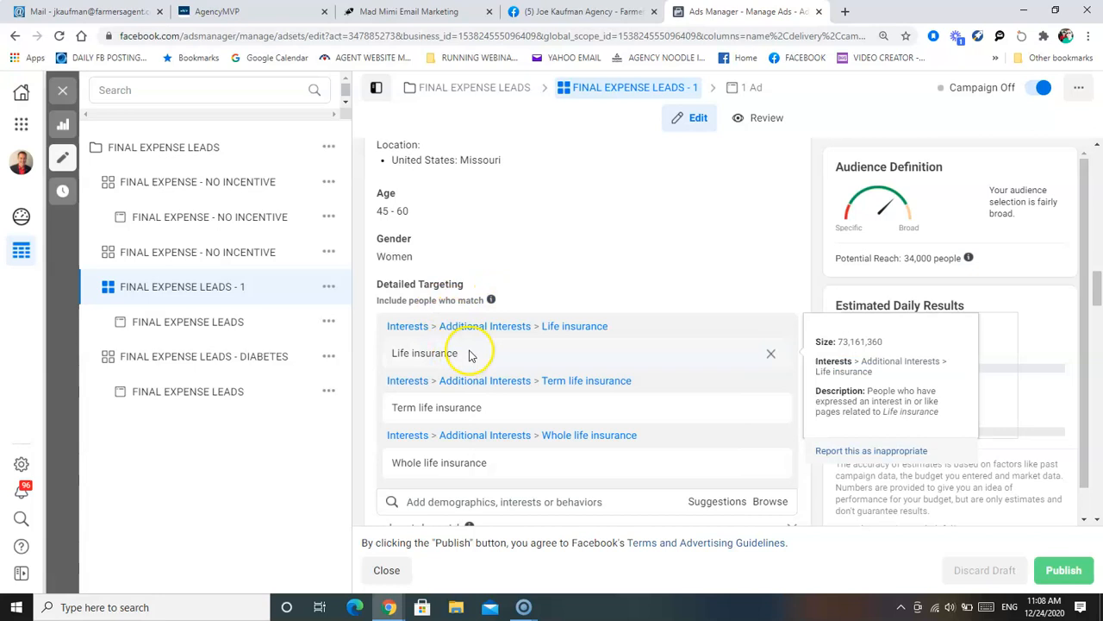
pyautogui.scroll(-3)
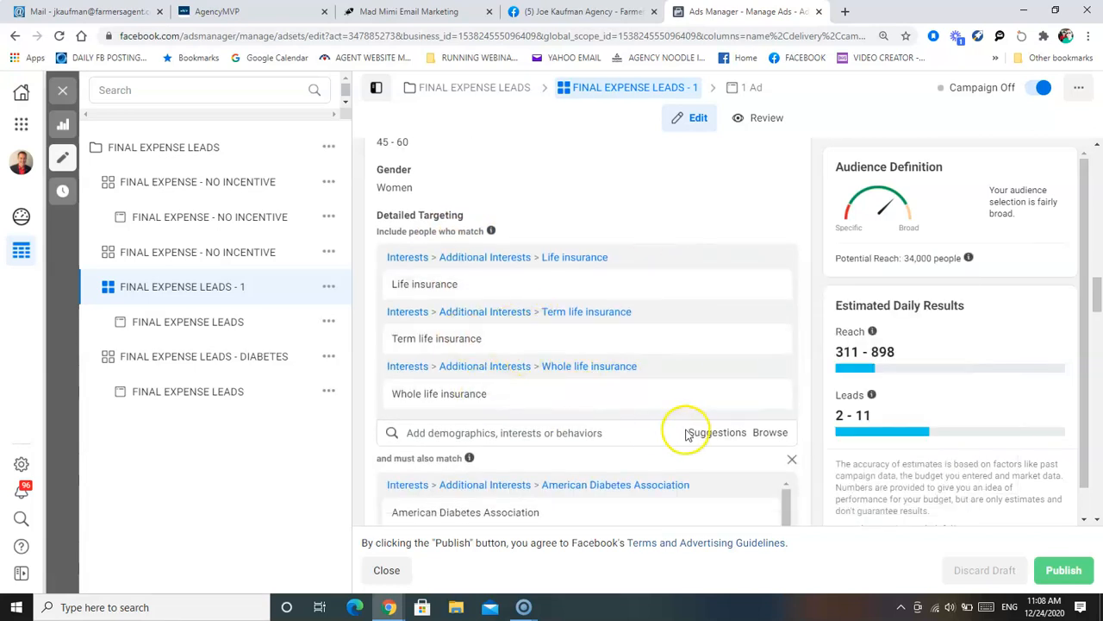
pyautogui.click(508, 432)
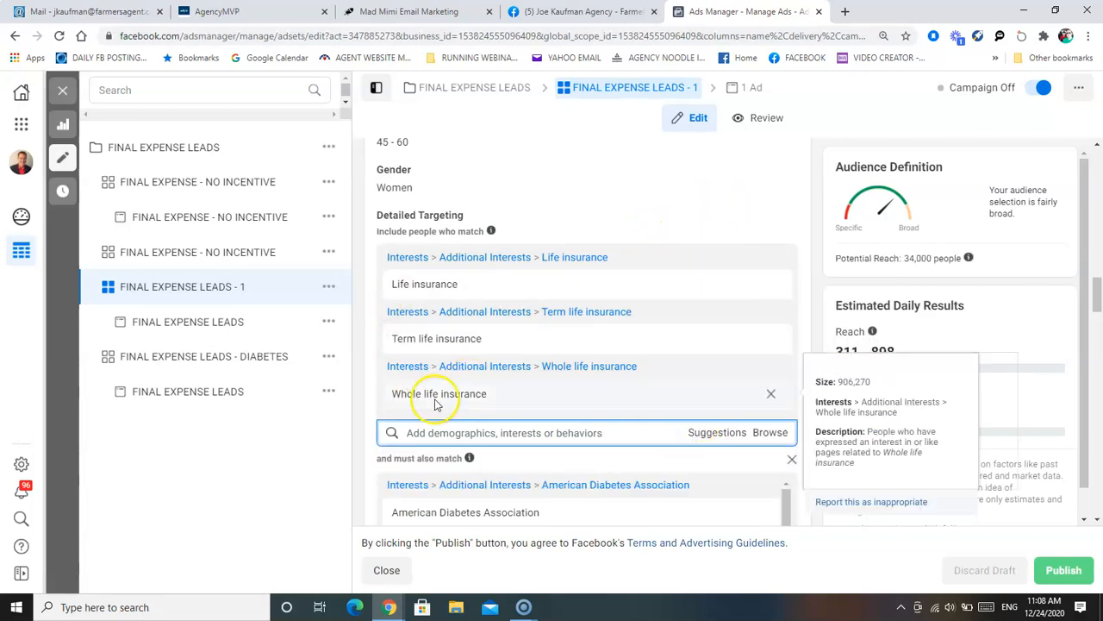
pyautogui.scroll(-3)
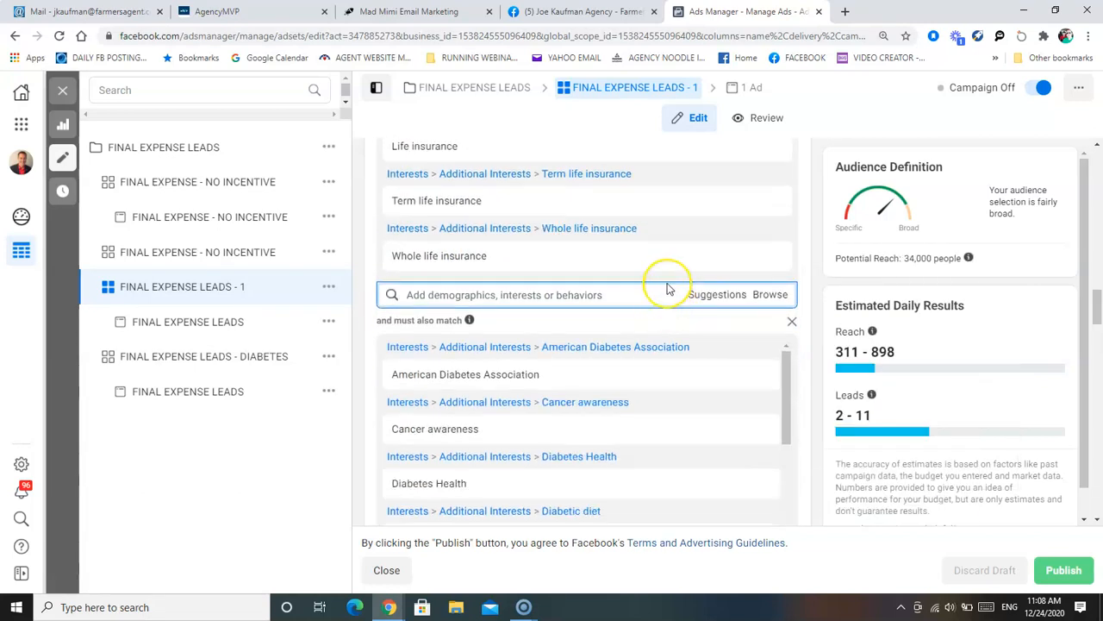
pyautogui.moveTo(668, 290)
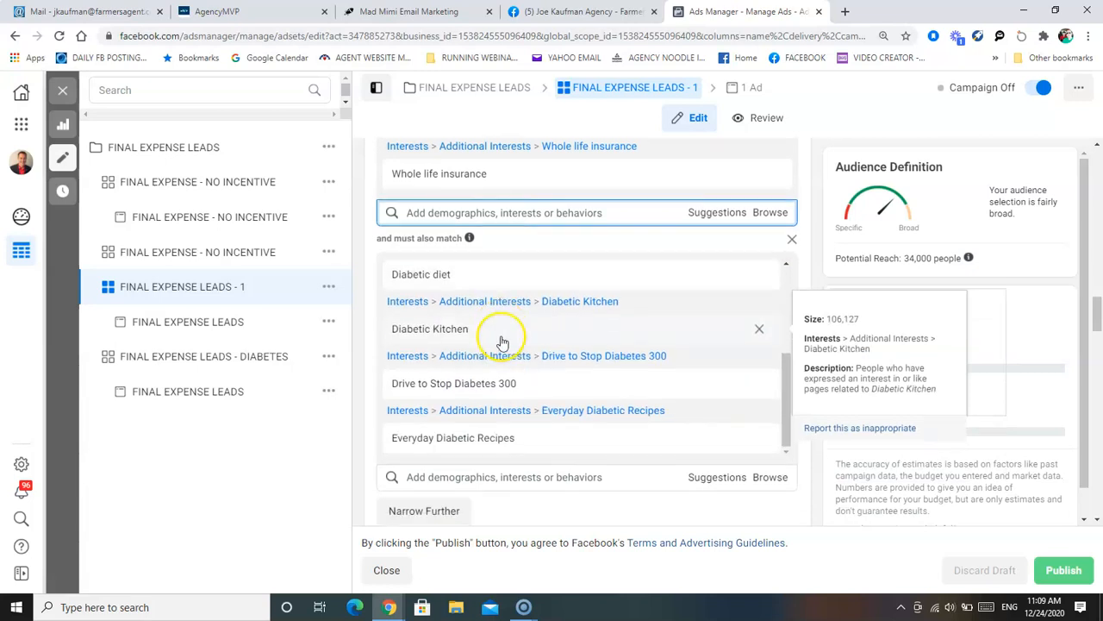
pyautogui.scroll(-3)
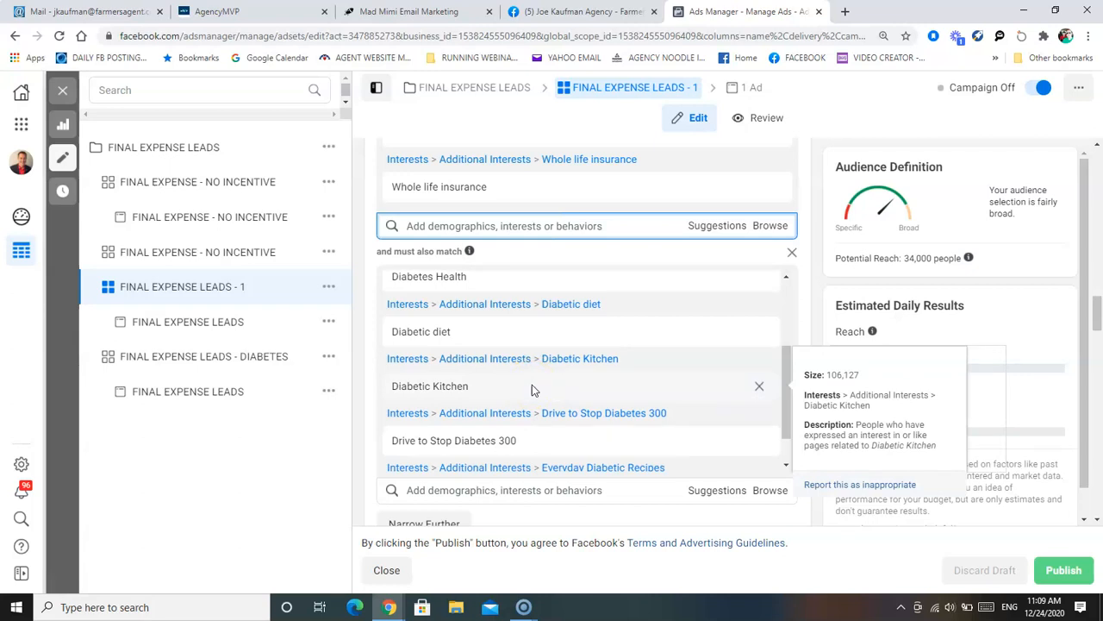
pyautogui.moveTo(536, 386)
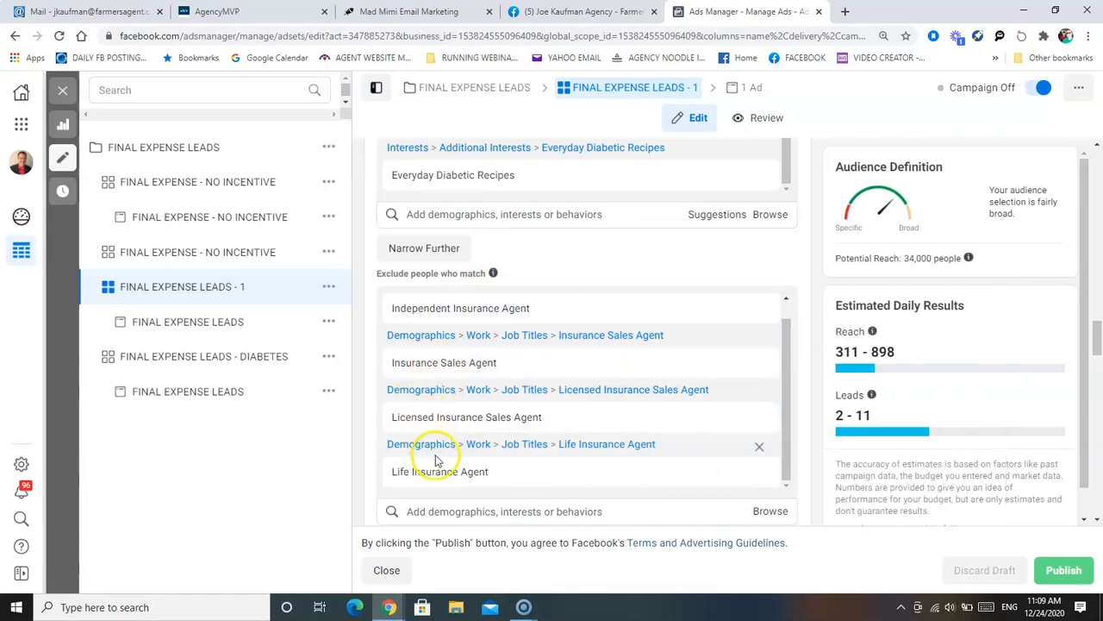
pyautogui.scroll(-3)
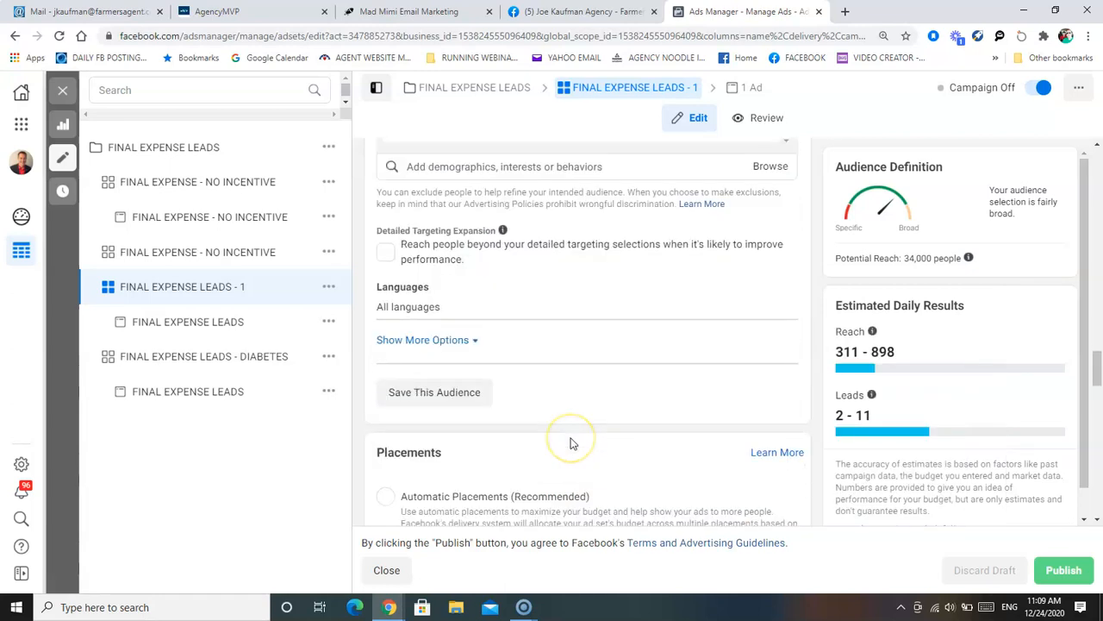
# - Review Manual Placements and expand Show More Options, confirming all devices and no Wi-Fi-only restriction
pyautogui.click(386, 213)
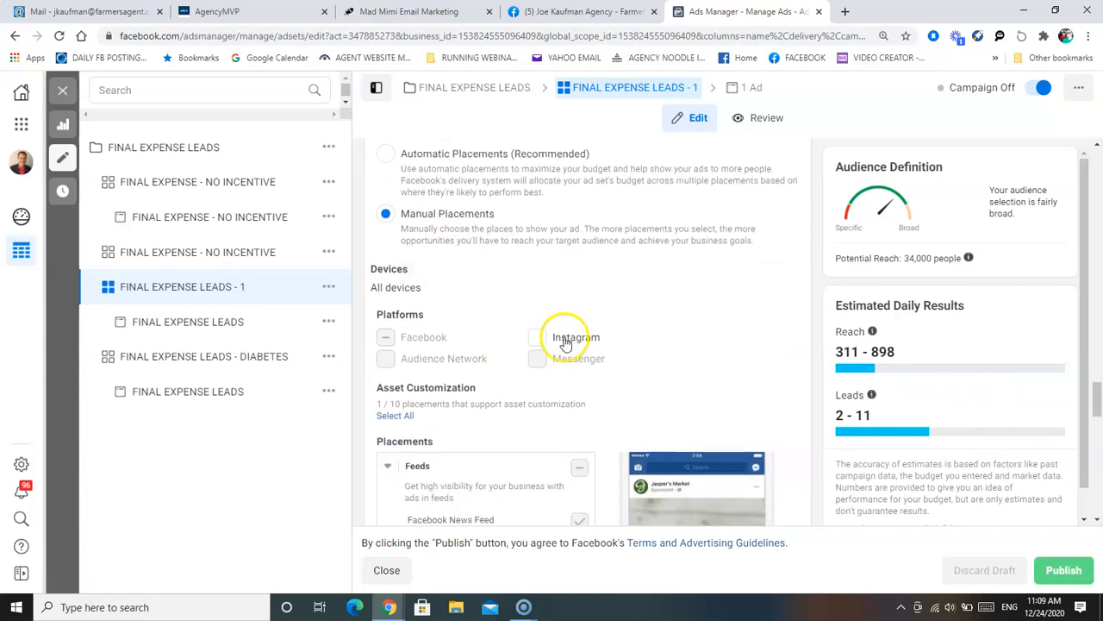
pyautogui.scroll(-3)
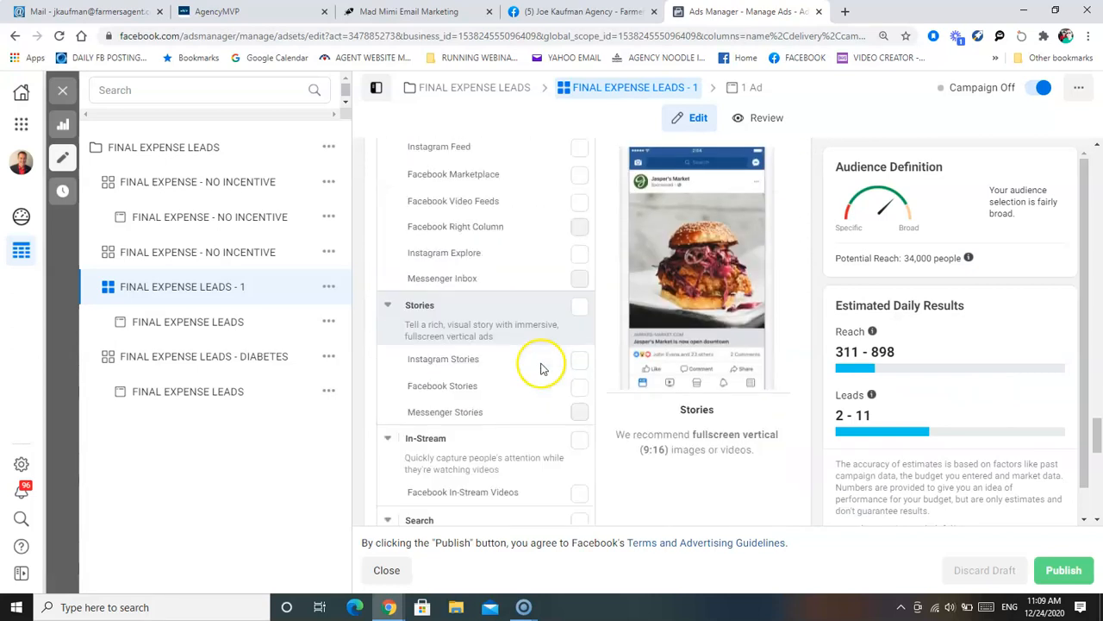
pyautogui.scroll(-3)
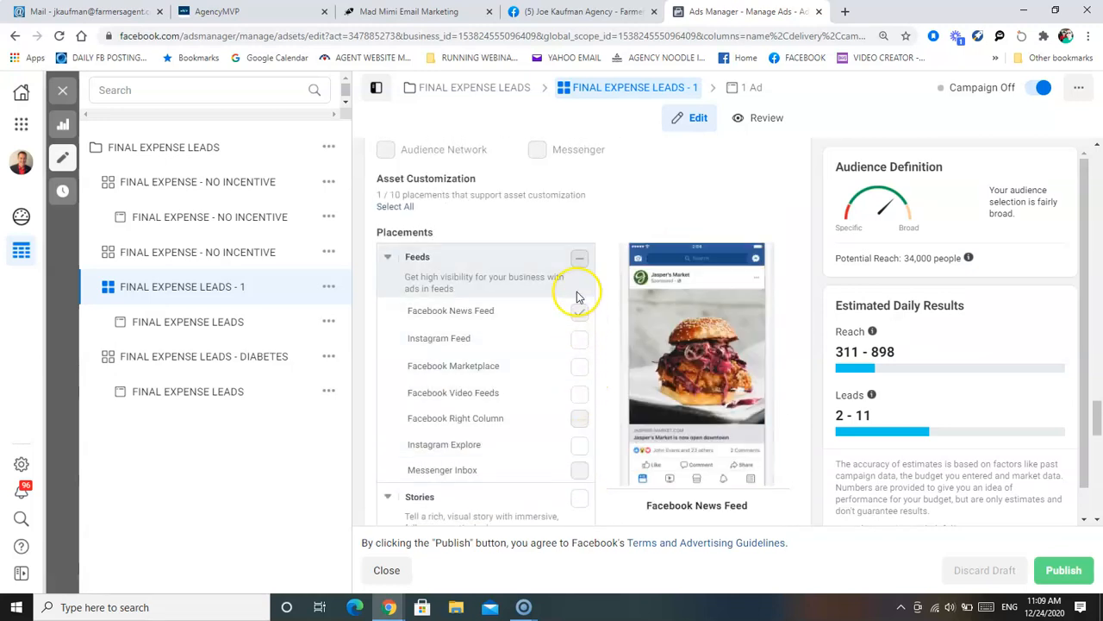
pyautogui.scroll(-3)
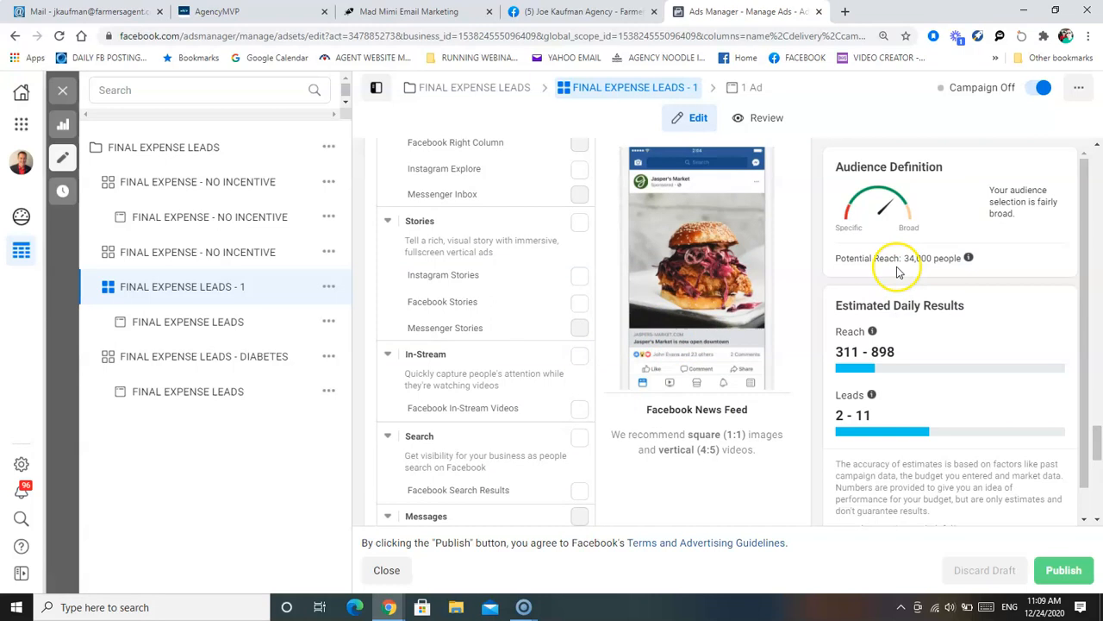
pyautogui.scroll(-3)
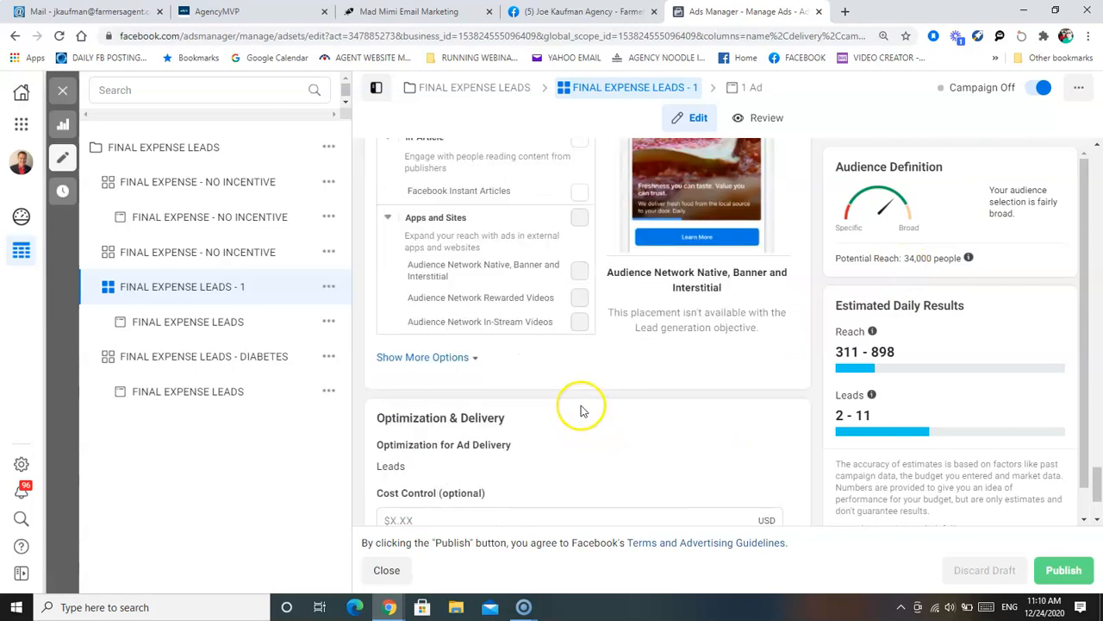
pyautogui.click(422, 357)
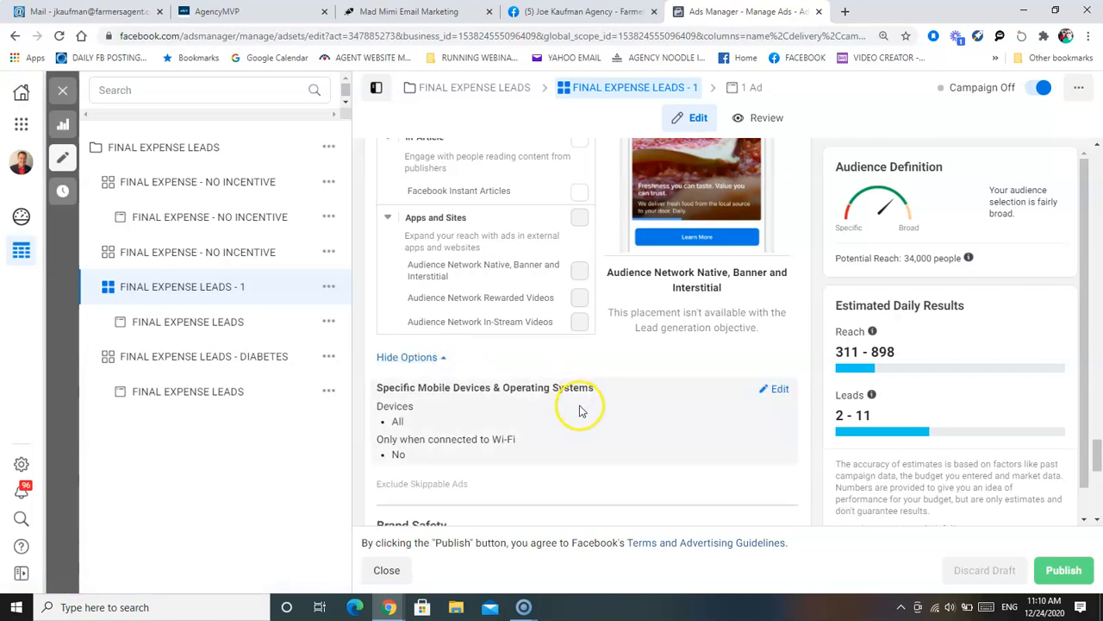
pyautogui.moveTo(633, 426)
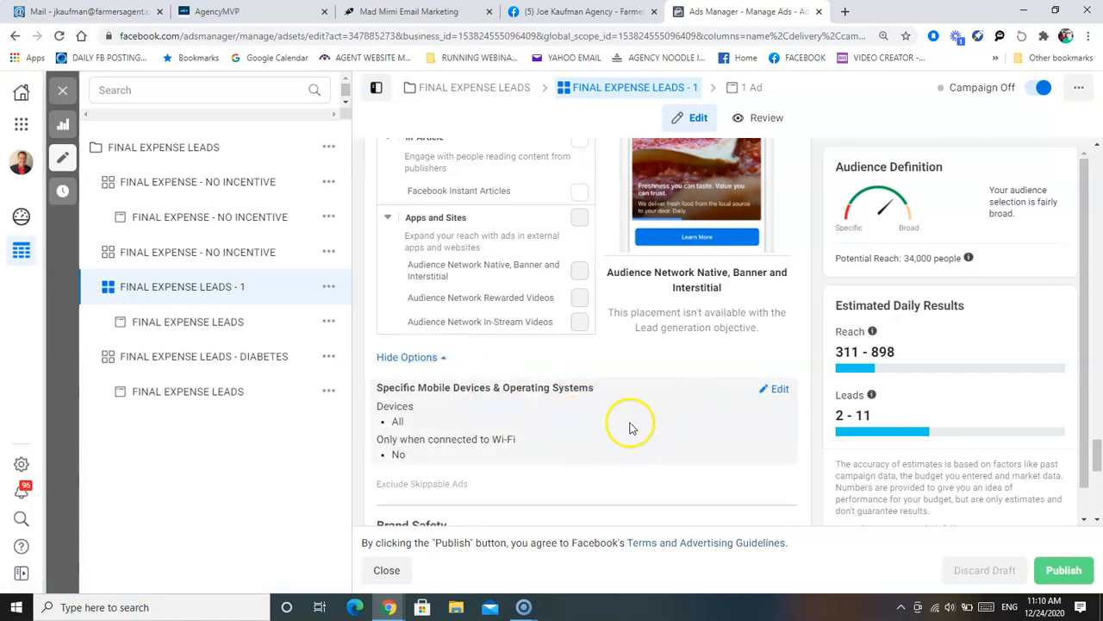
pyautogui.moveTo(489, 419)
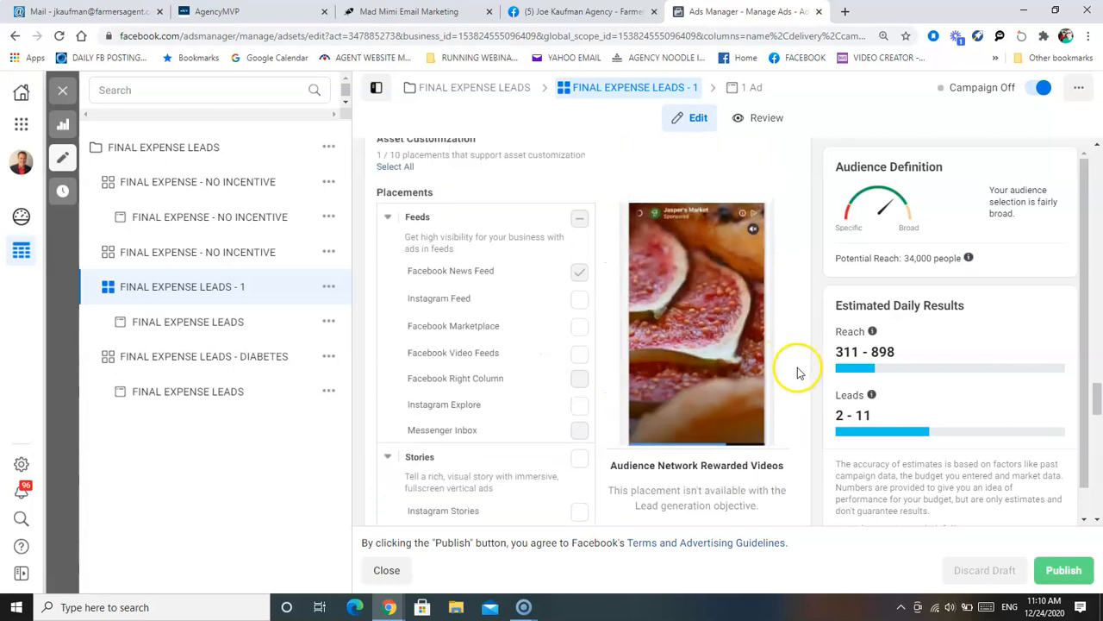
pyautogui.scroll(-3)
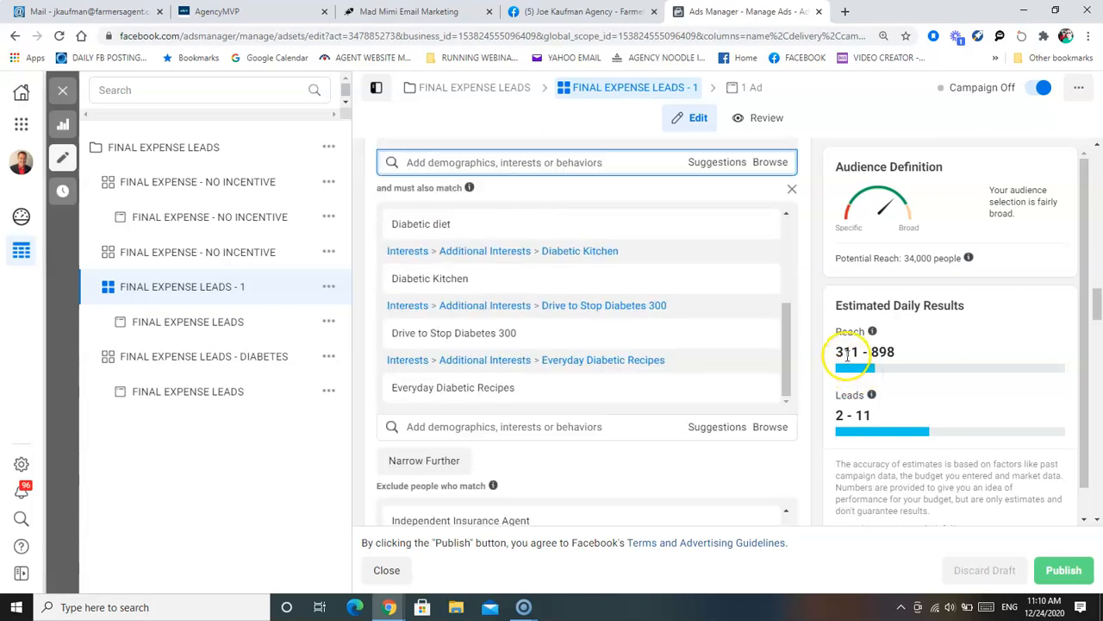
# - Open the FINAL EXPENSE LEADS ad and read its Facebook Feeds preview post text
pyautogui.click(748, 87)
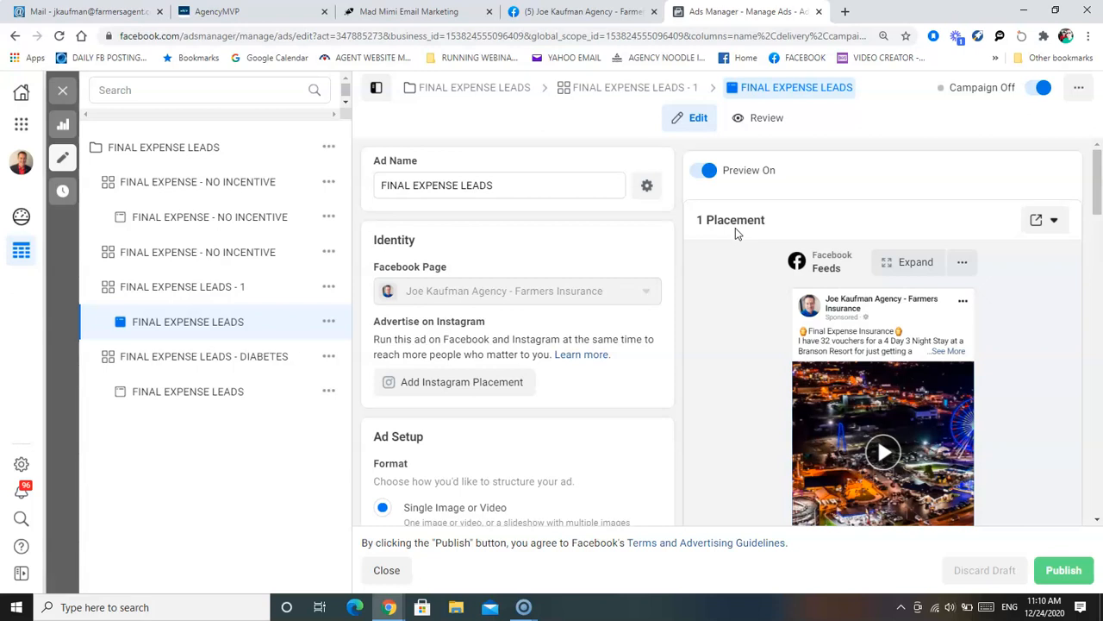
pyautogui.scroll(-3)
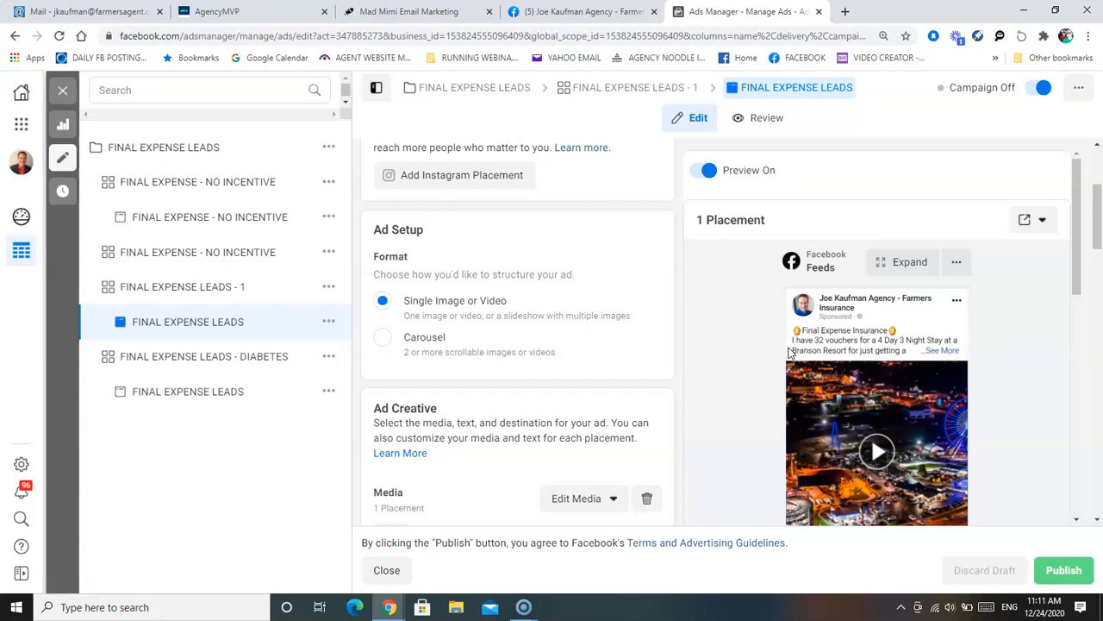
pyautogui.moveTo(843, 413)
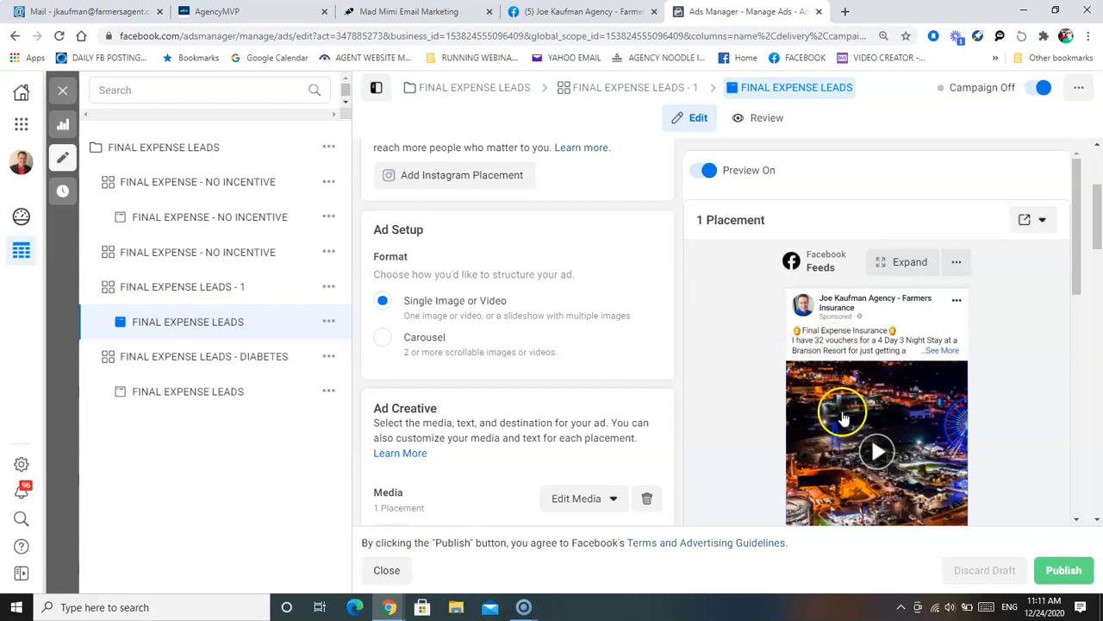
pyautogui.scroll(-3)
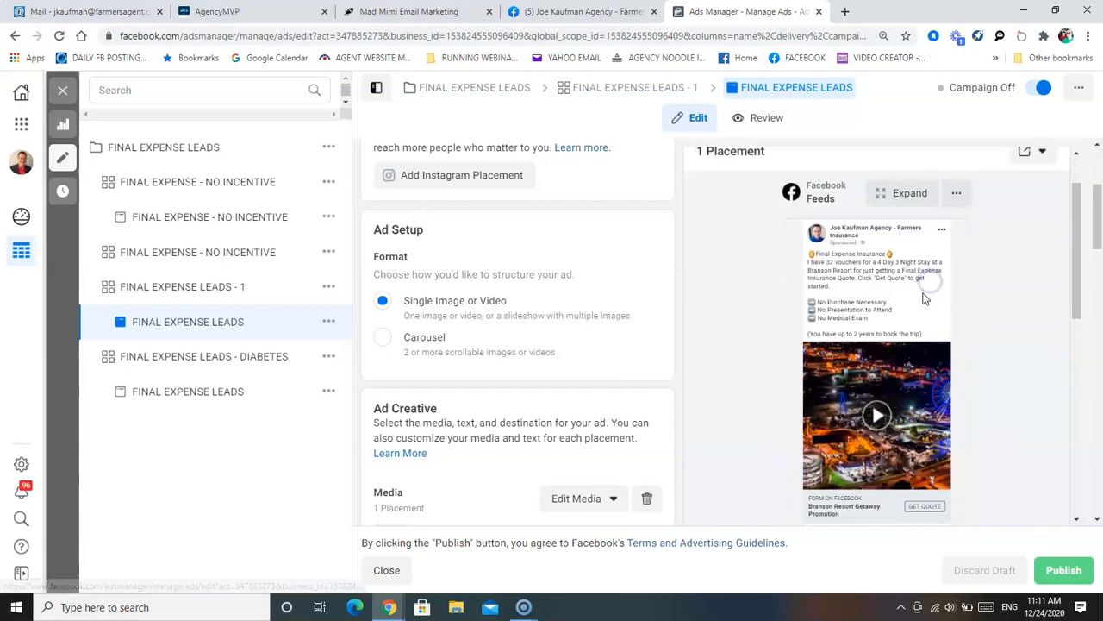
pyautogui.moveTo(800, 302)
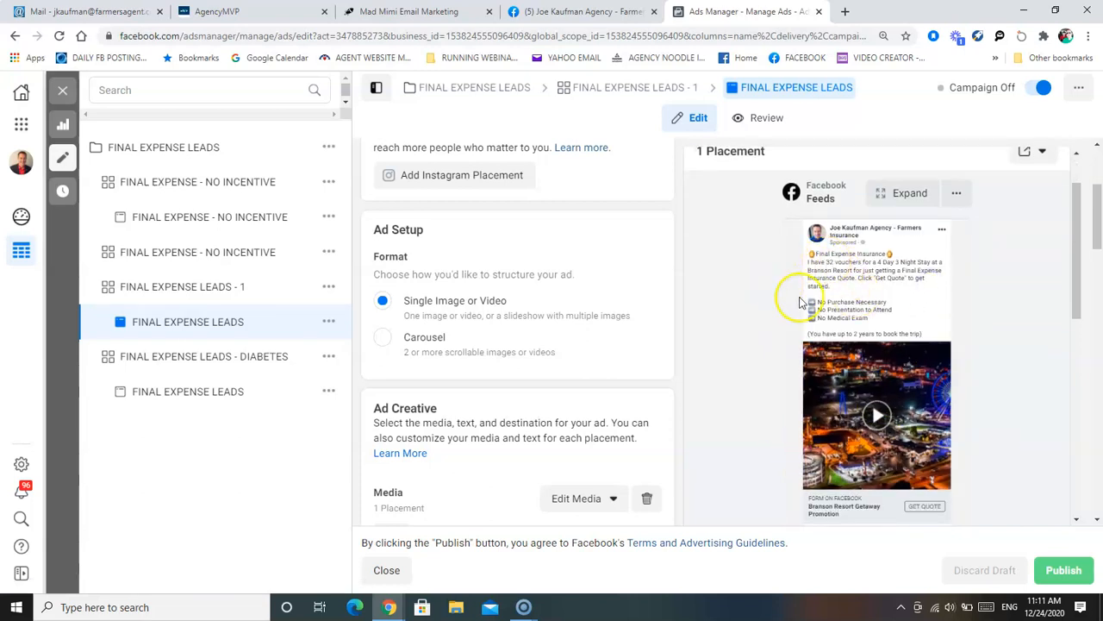
pyautogui.click(882, 34)
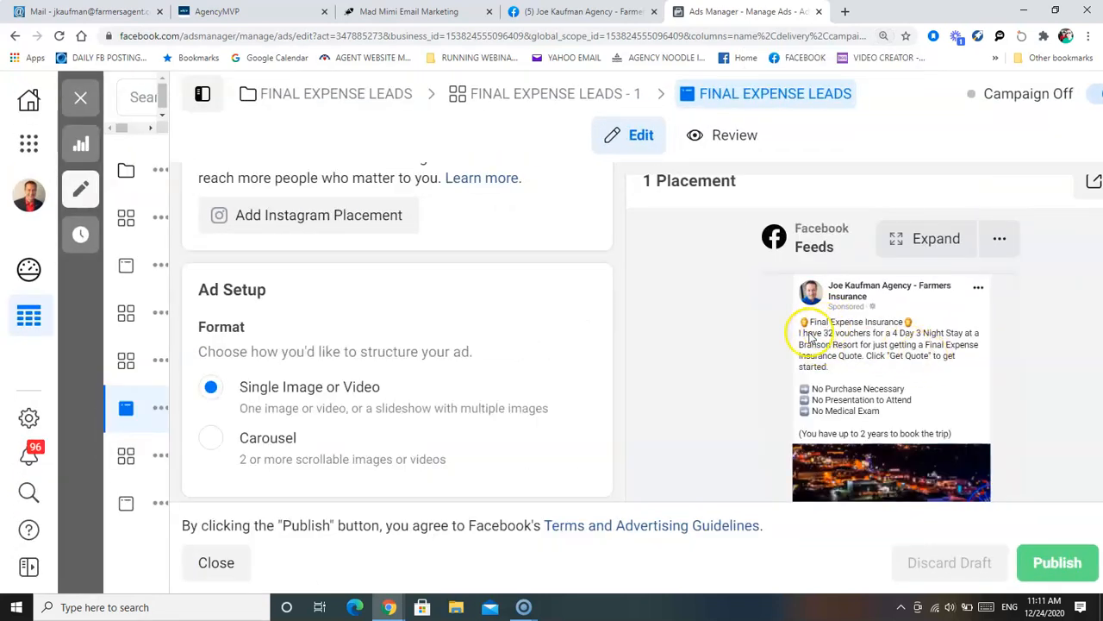
pyautogui.moveTo(962, 341)
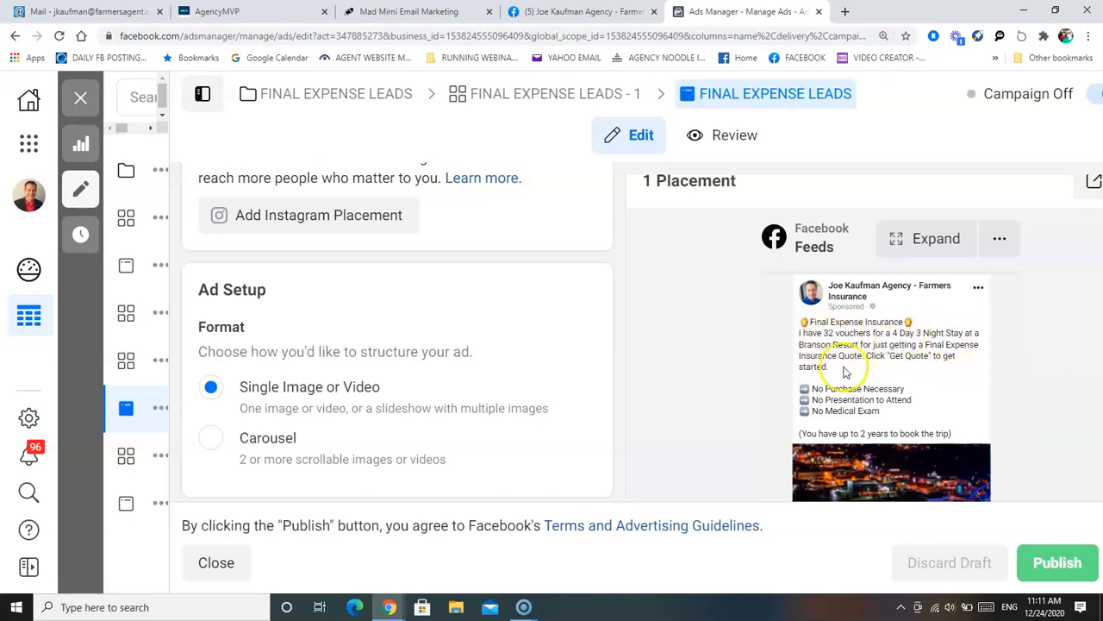
pyautogui.moveTo(769, 421)
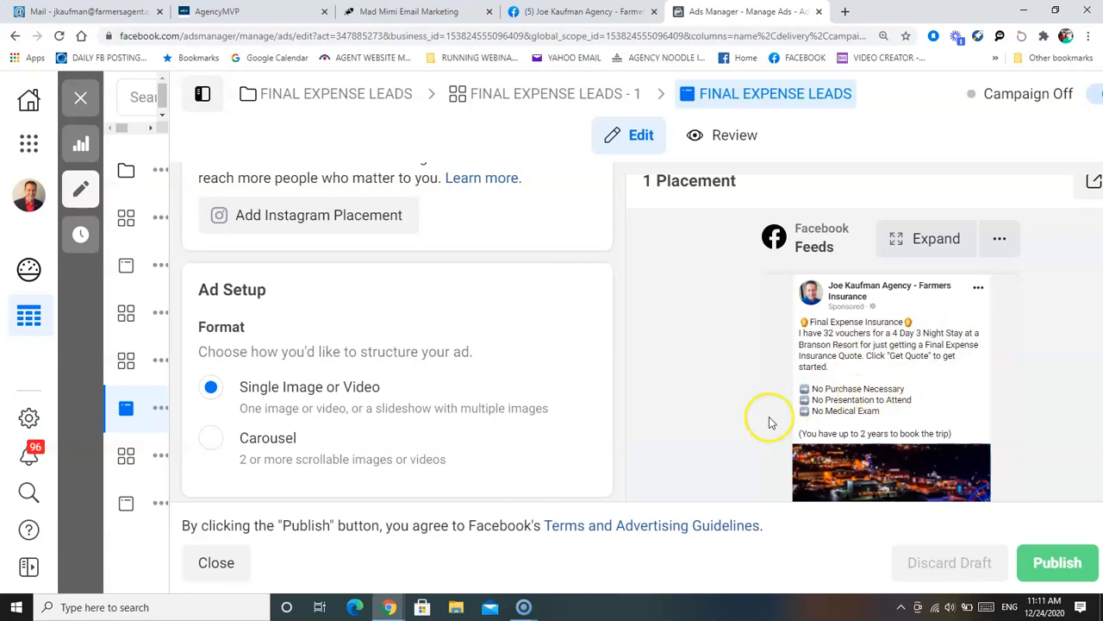
pyautogui.moveTo(821, 413)
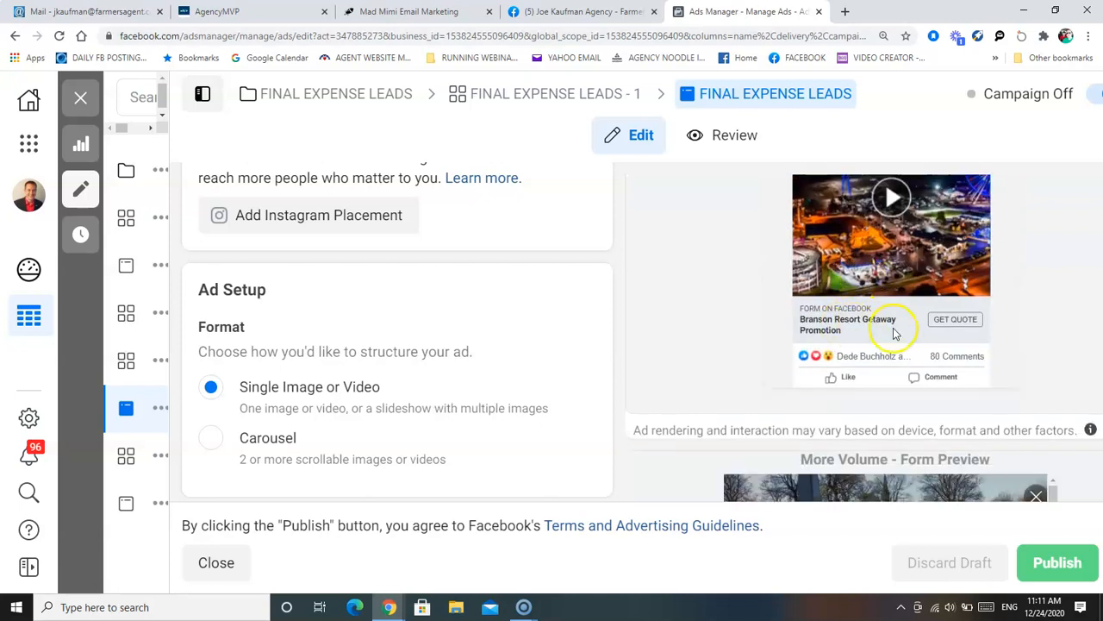
pyautogui.moveTo(848, 321)
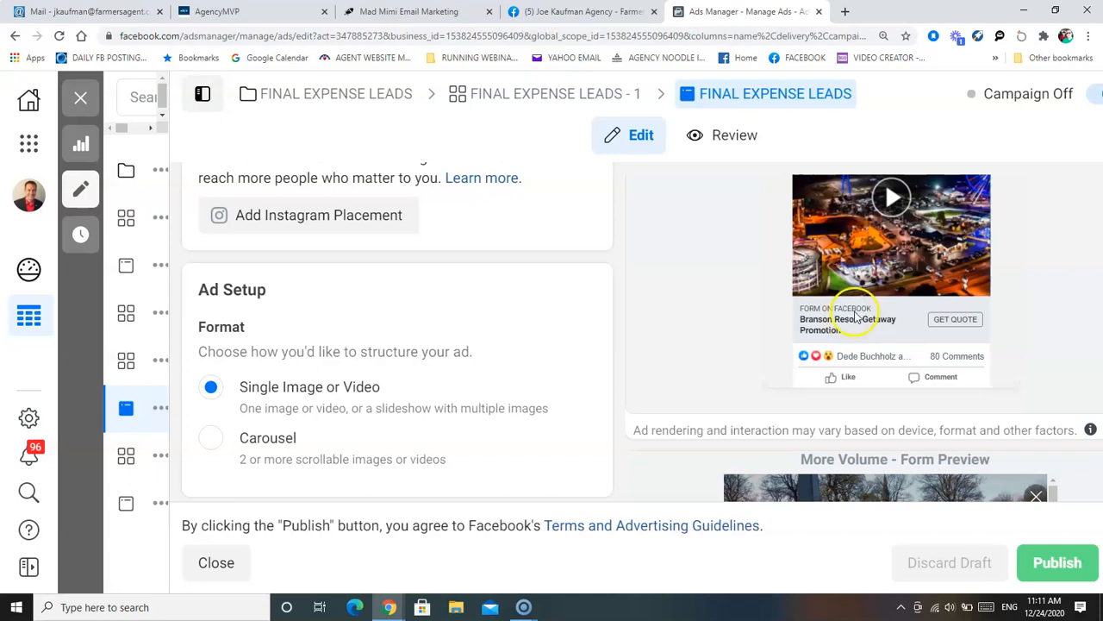
pyautogui.scroll(-3)
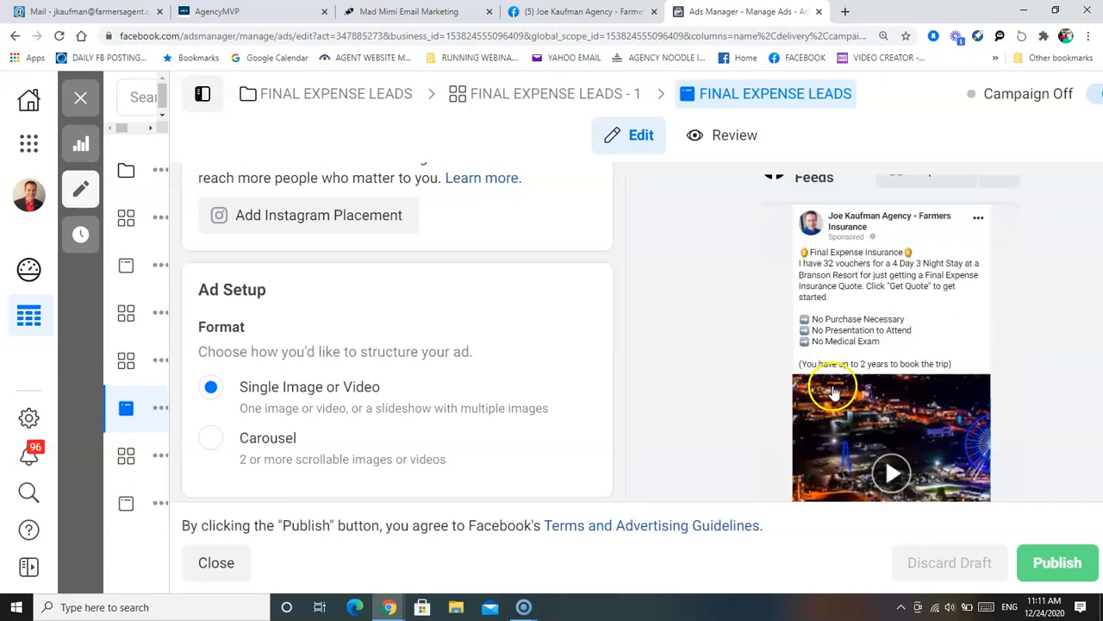
pyautogui.moveTo(760, 361)
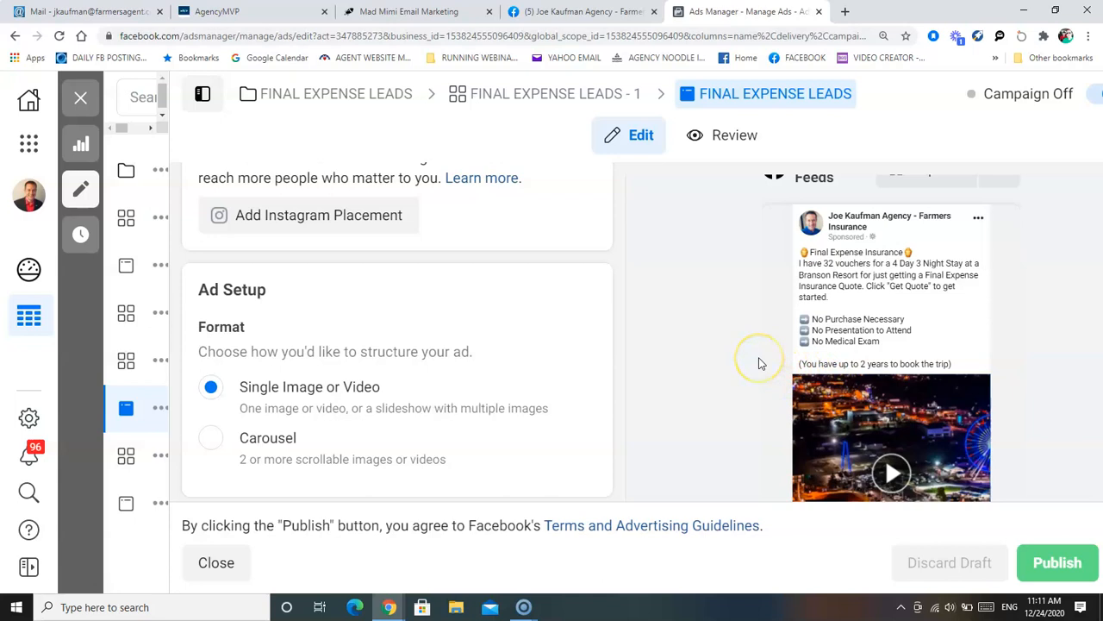
pyautogui.moveTo(760, 362)
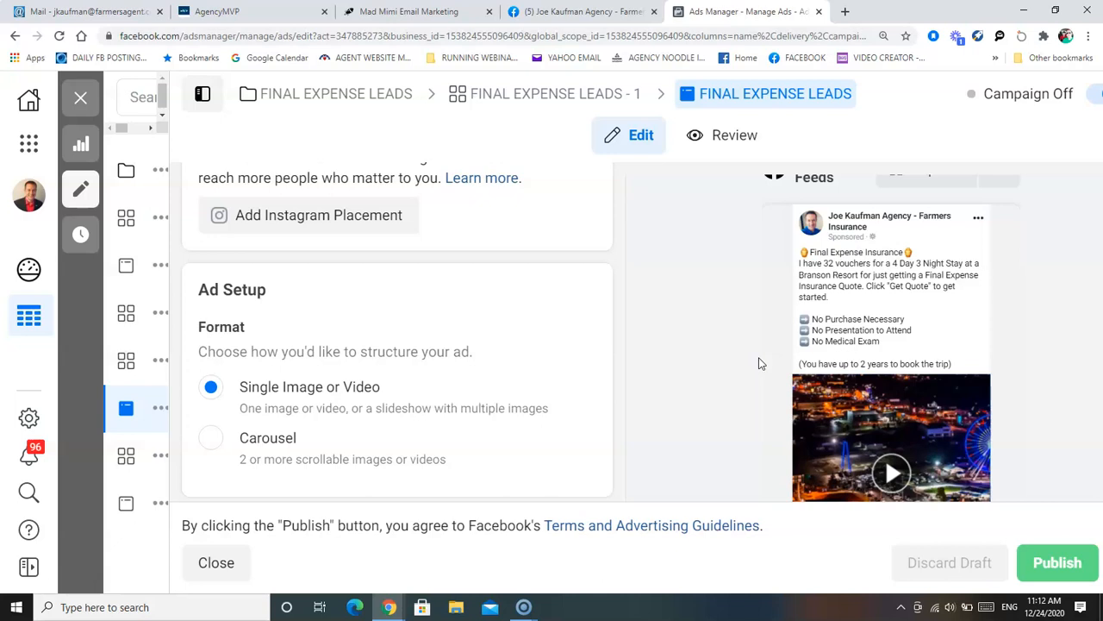
pyautogui.moveTo(752, 339)
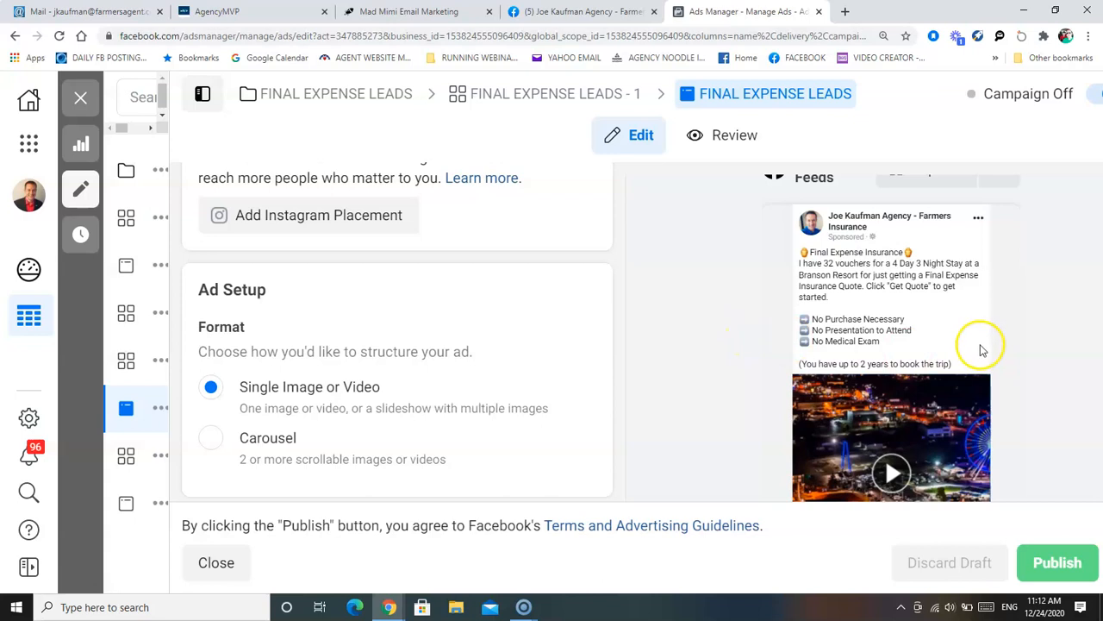
pyautogui.scroll(-3)
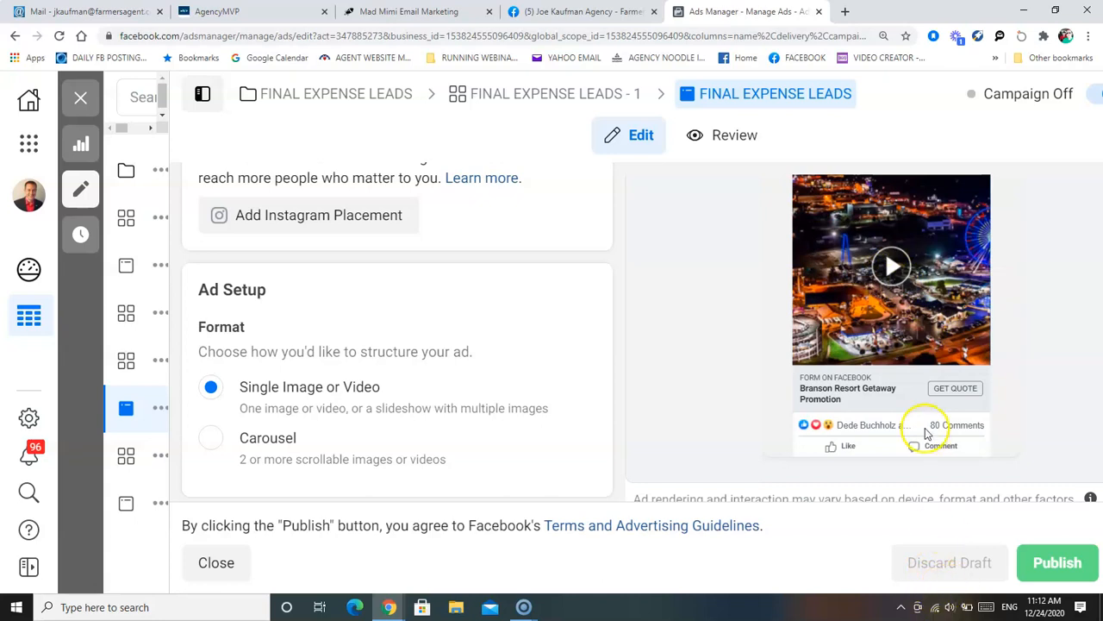
# - Play the Branson 3 Night Getaway video in the ad preview and read the primary text above it
pyautogui.click(890, 266)
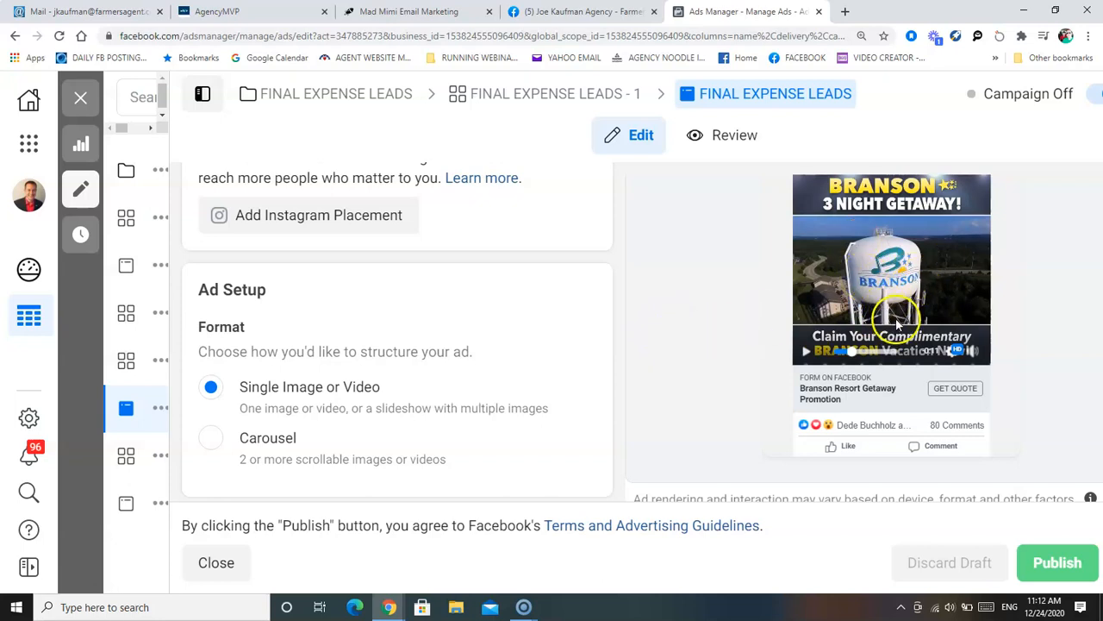
pyautogui.scroll(-3)
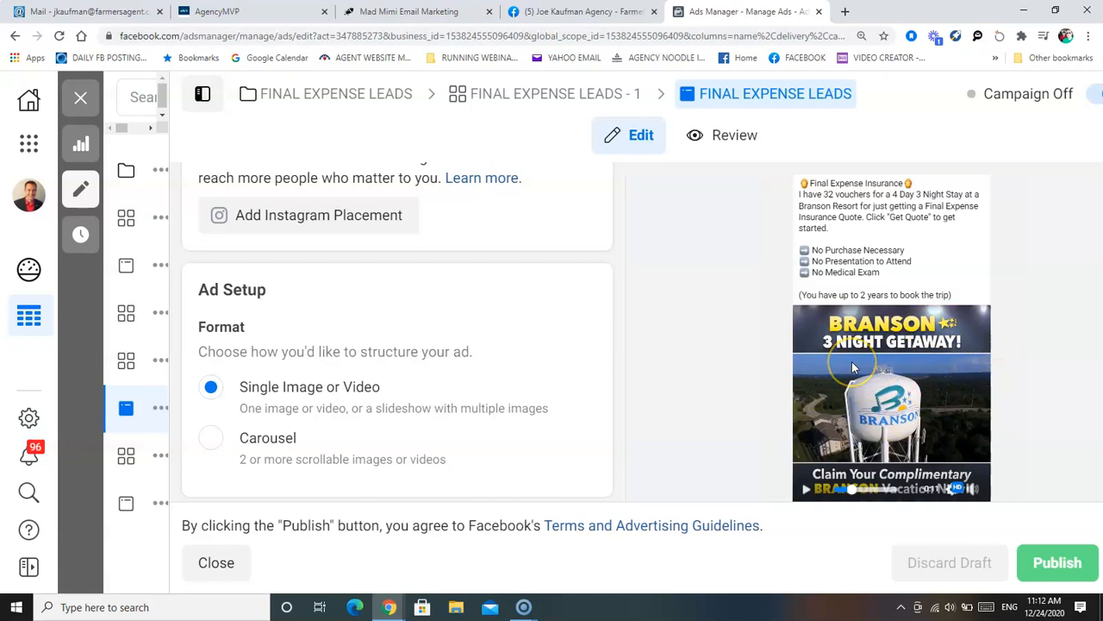
pyautogui.moveTo(886, 362)
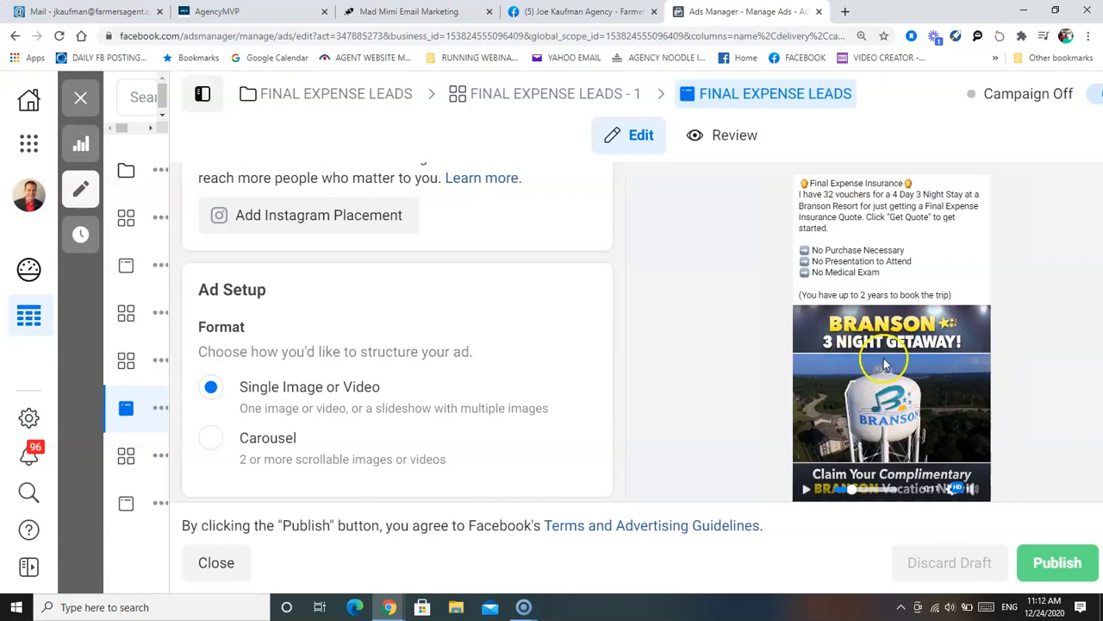
pyautogui.moveTo(666, 390)
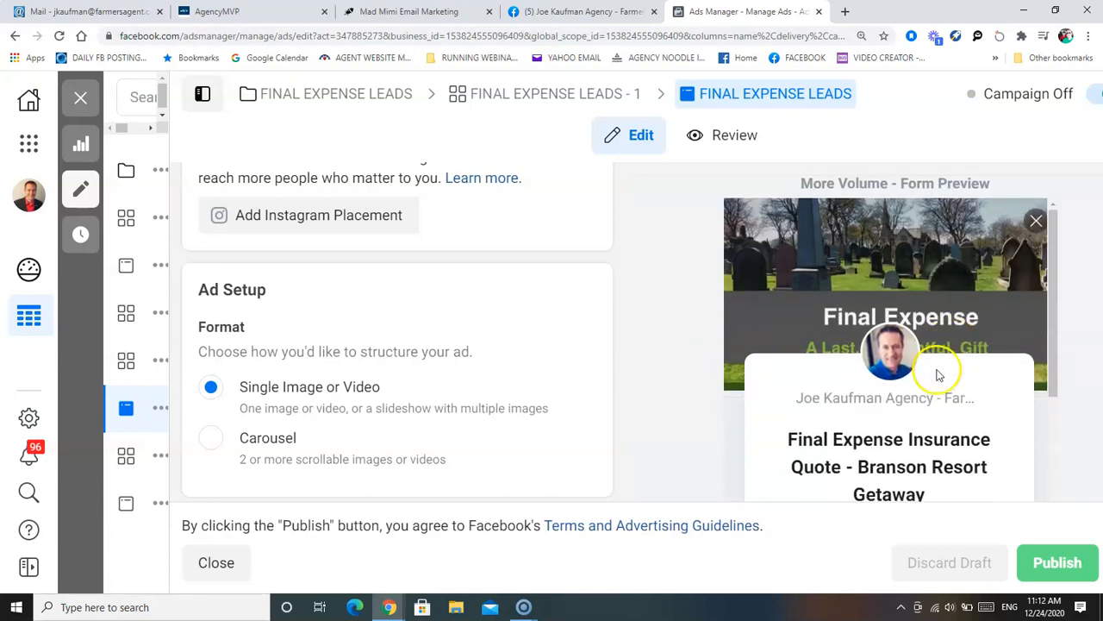
pyautogui.moveTo(887, 260)
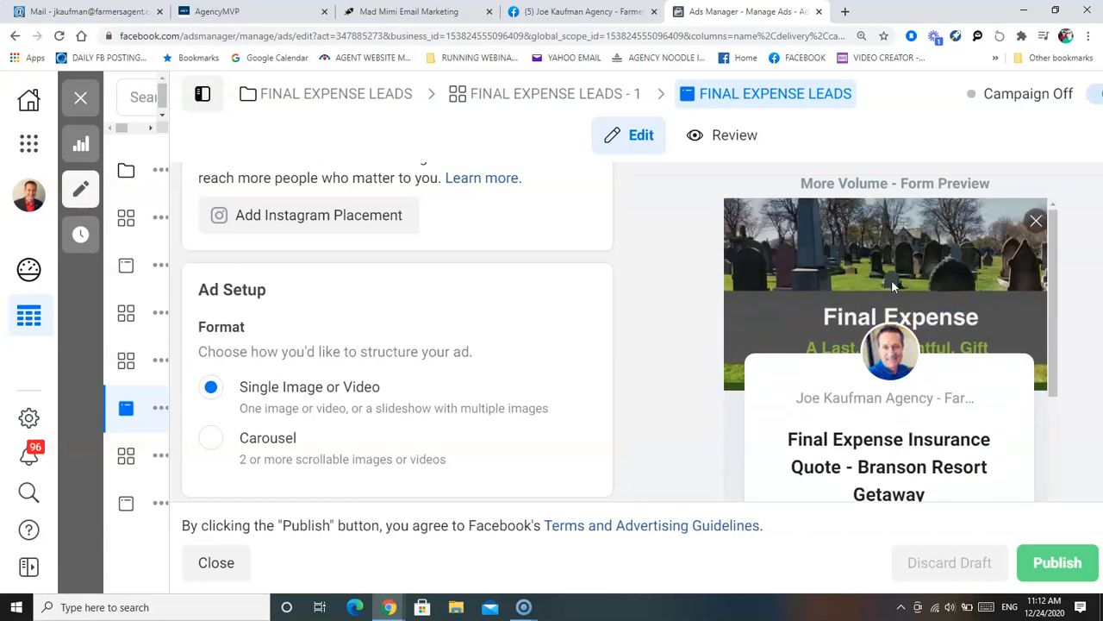
# - Read the More Volume form preview from its intro to the quote amount question offering 5000 to 20000
pyautogui.scroll(-3)
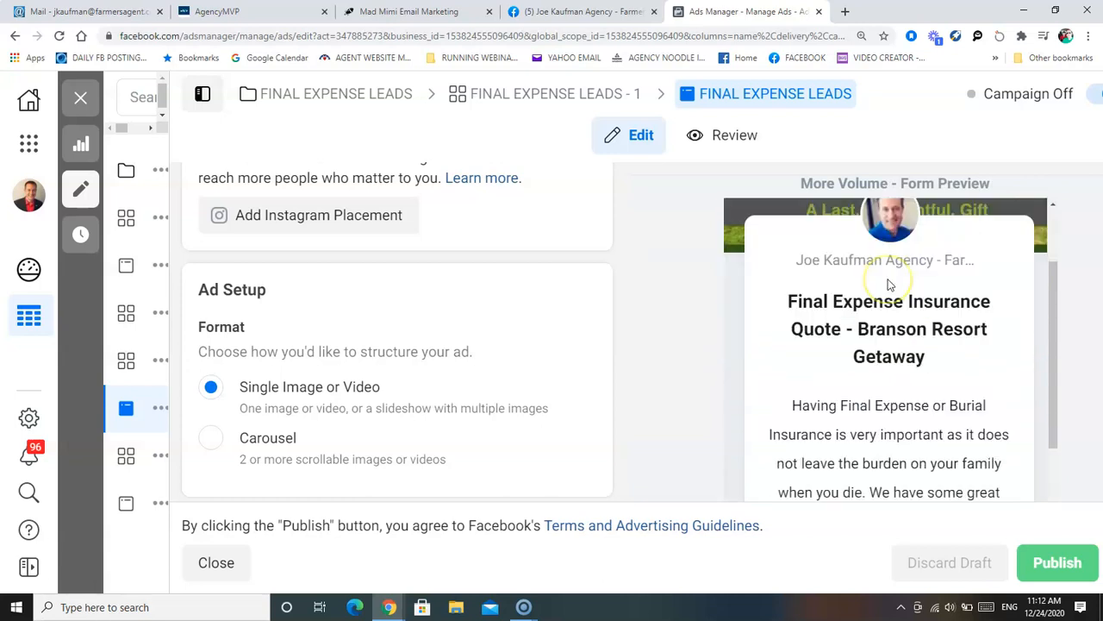
pyautogui.moveTo(842, 283)
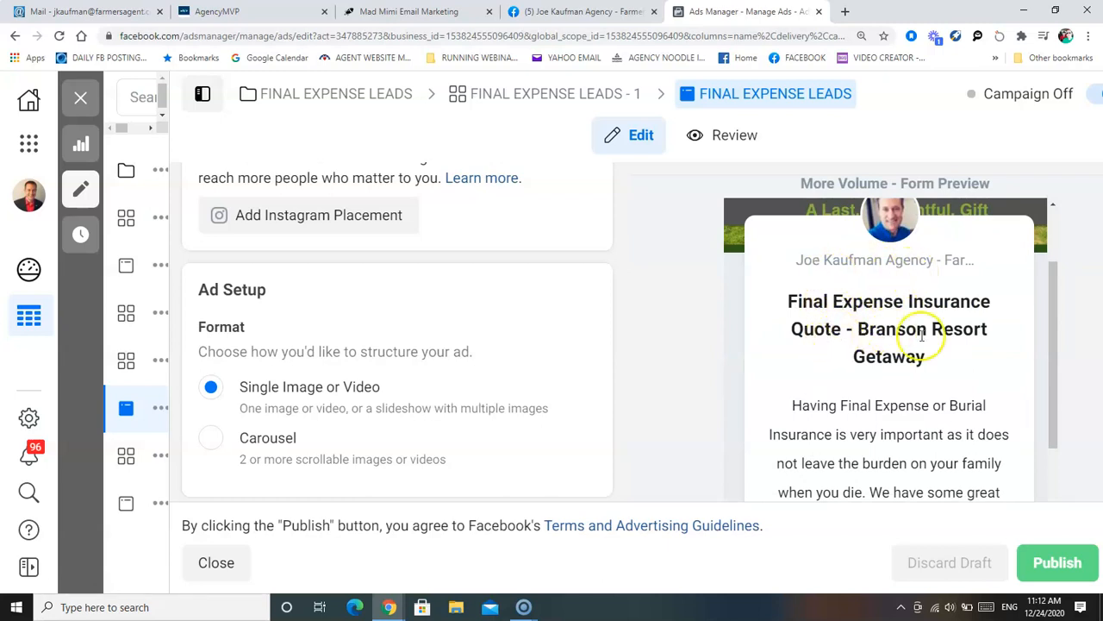
pyautogui.scroll(-3)
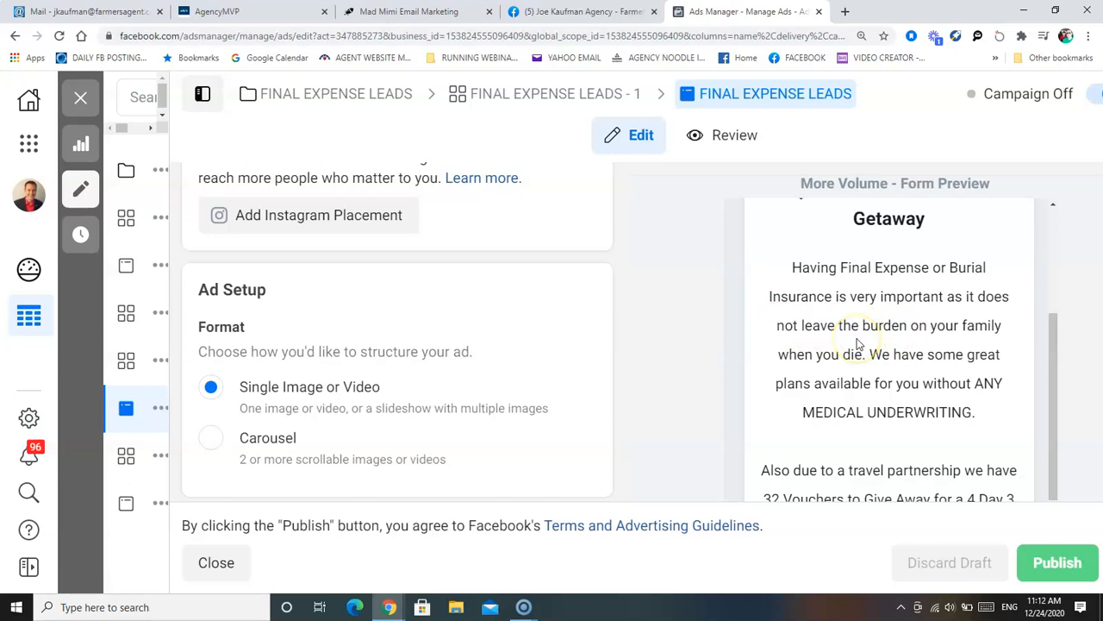
pyautogui.moveTo(865, 346)
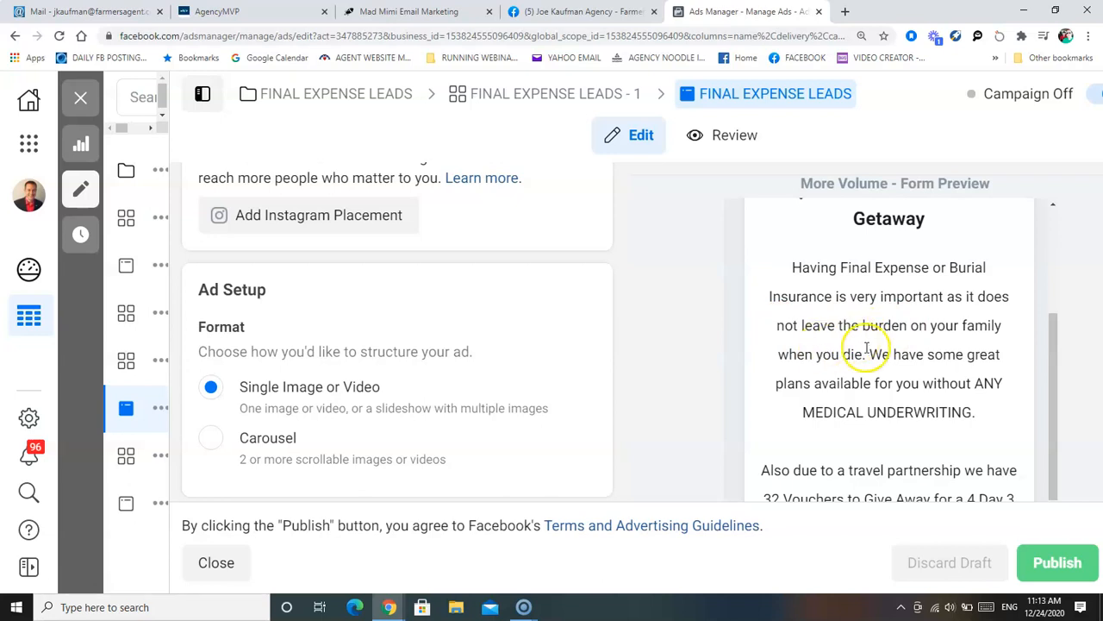
pyautogui.scroll(-3)
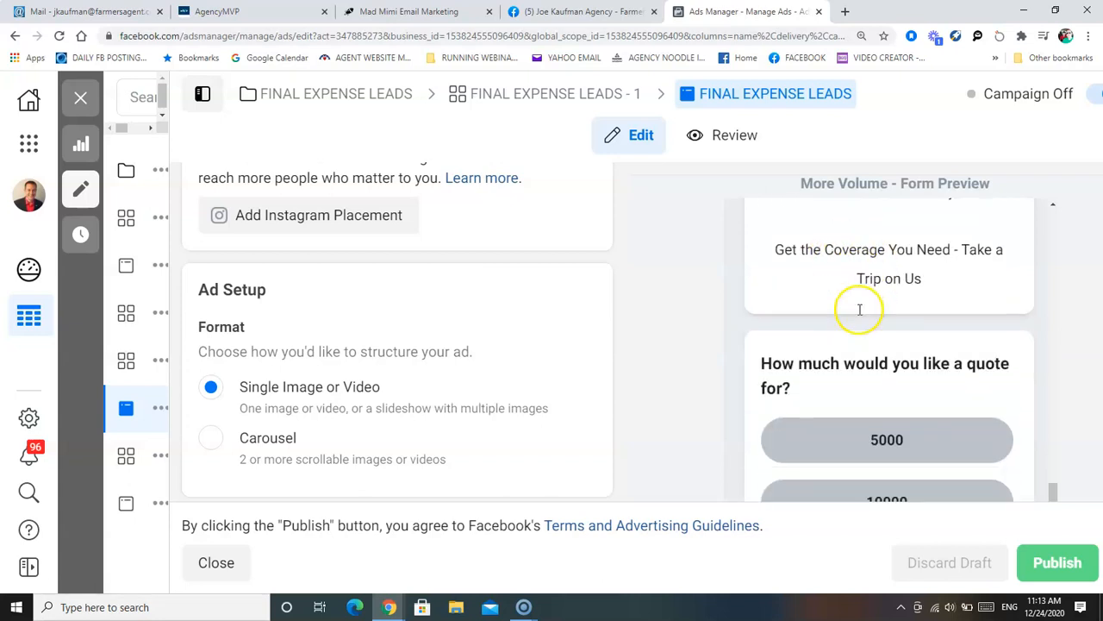
pyautogui.scroll(-3)
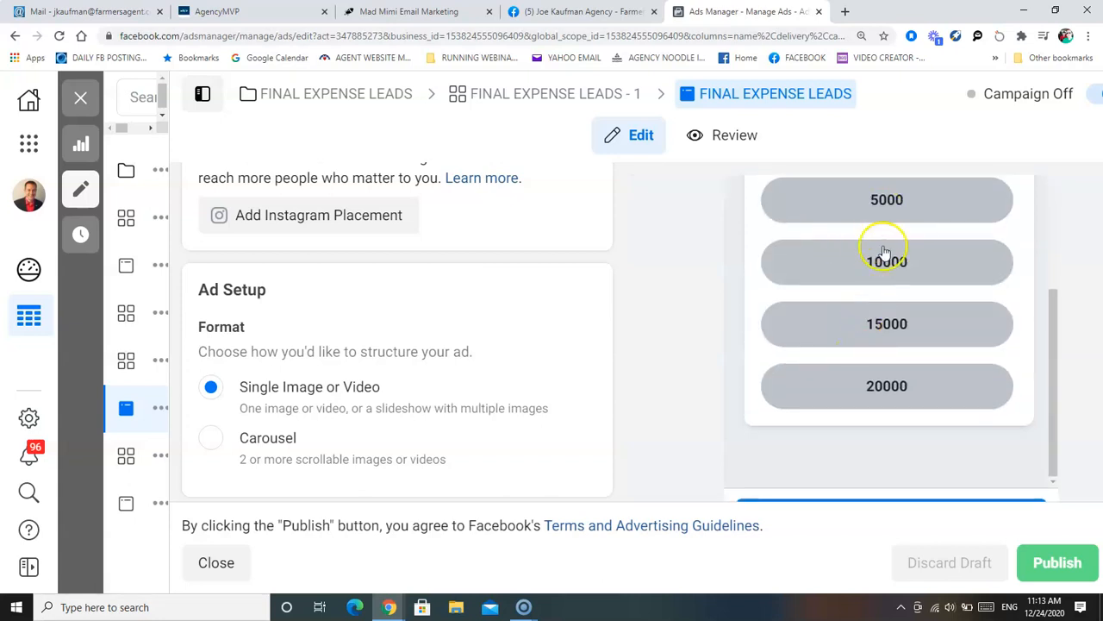
pyautogui.scroll(-3)
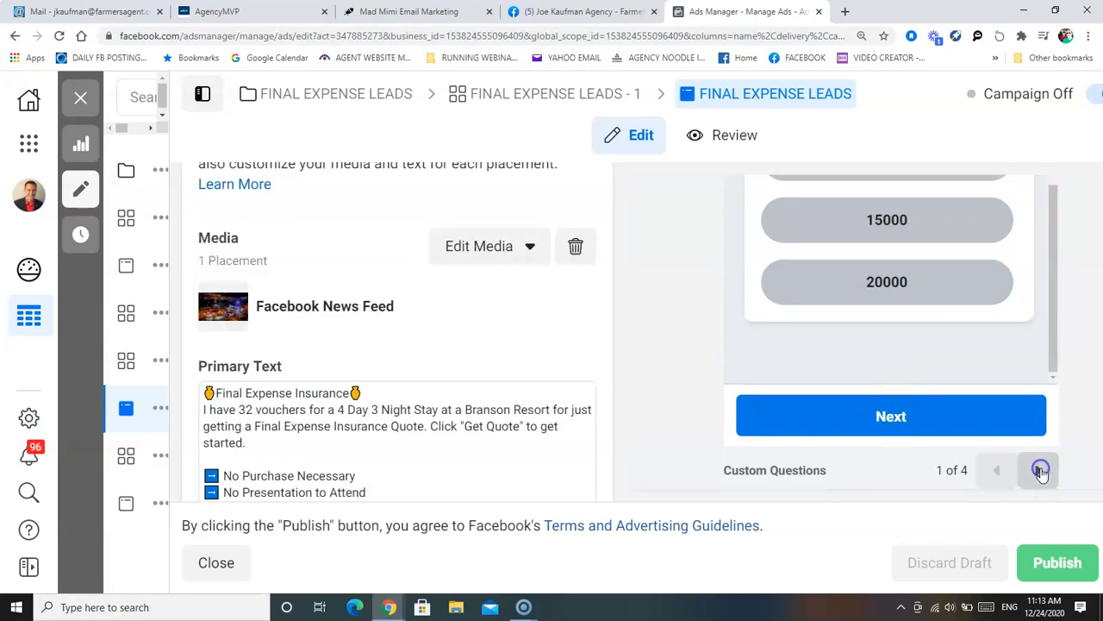
# - Step through the form's prefill, privacy review and "Thanks, you're all set" pages (2–4 of 4)
pyautogui.click(1040, 472)
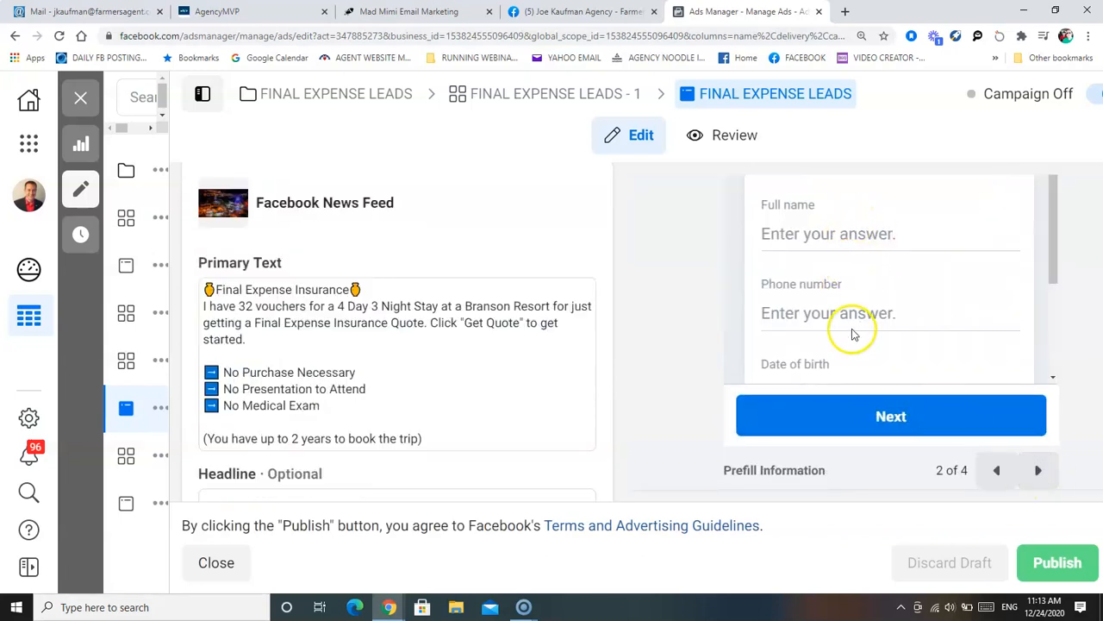
pyautogui.click(1041, 472)
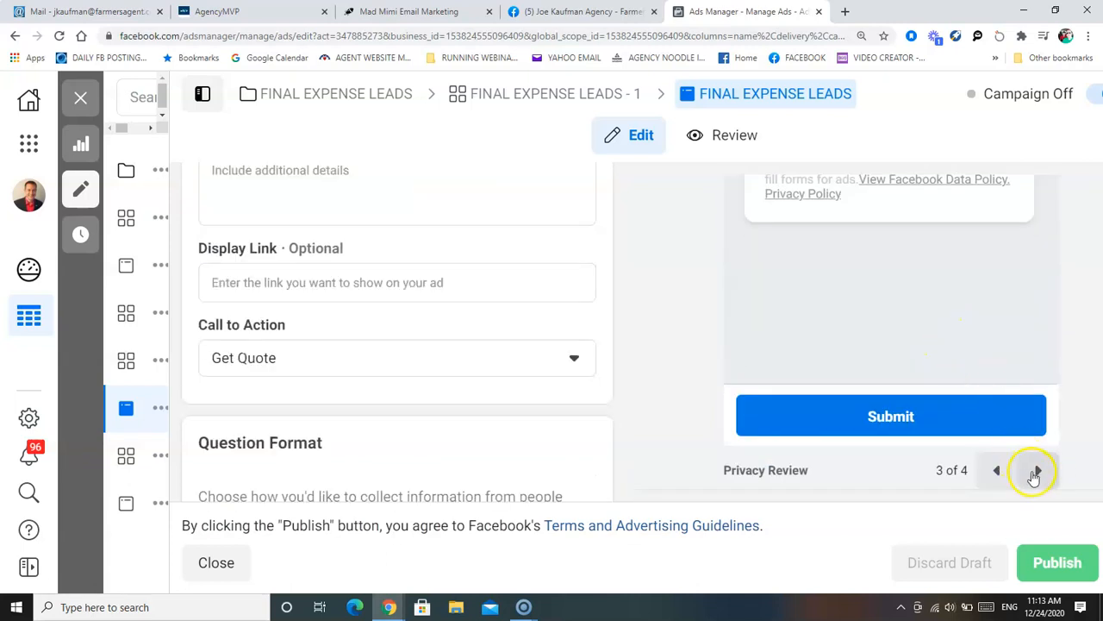
pyautogui.click(1032, 472)
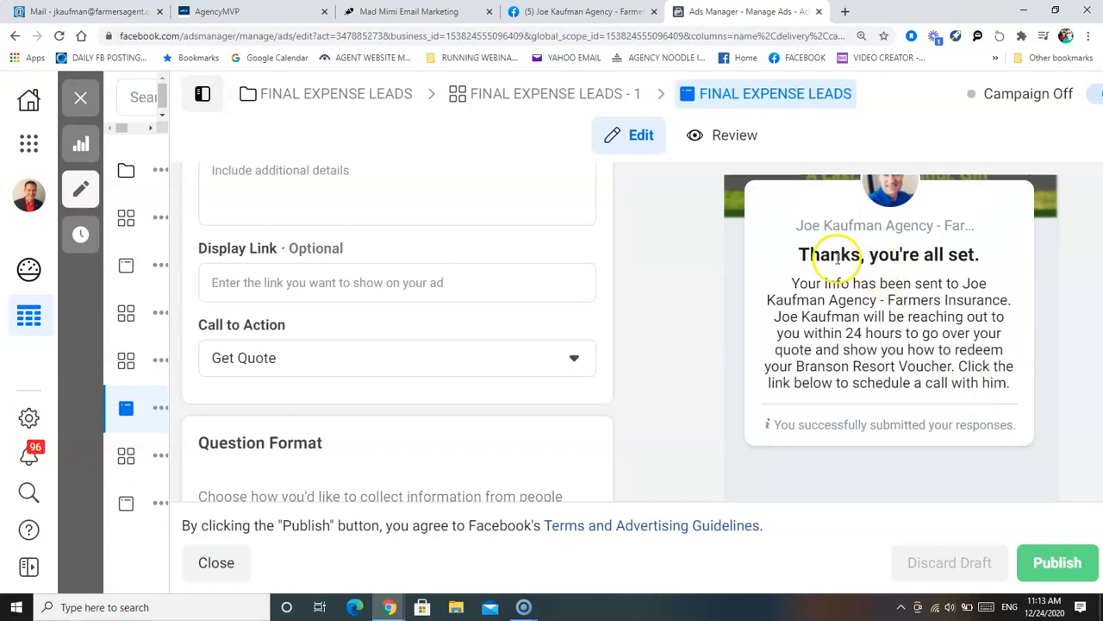
pyautogui.moveTo(883, 318)
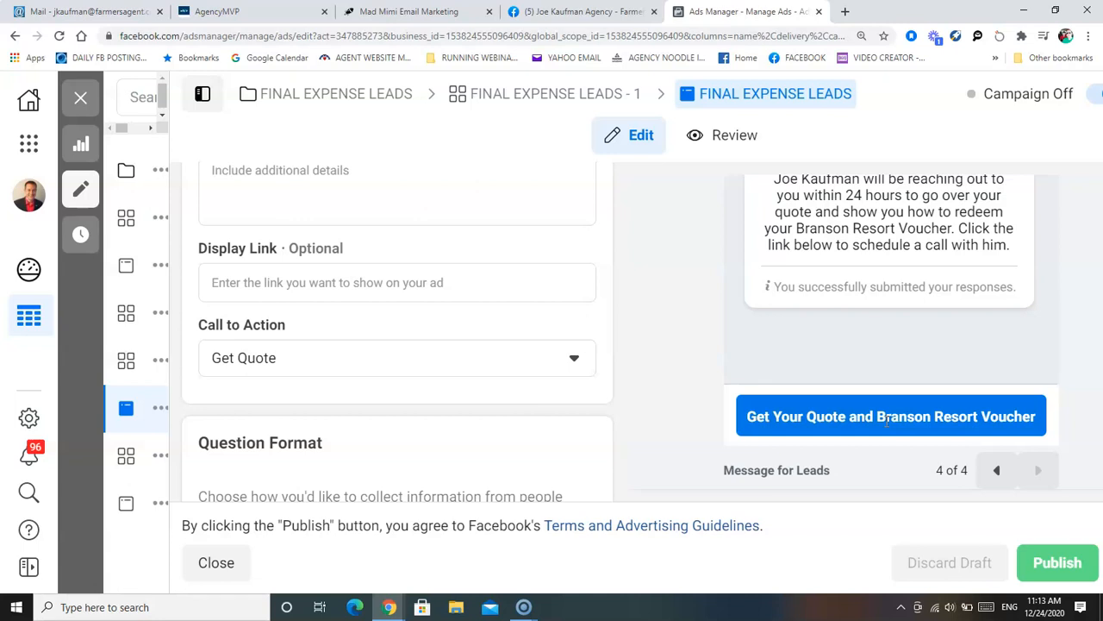
pyautogui.moveTo(705, 386)
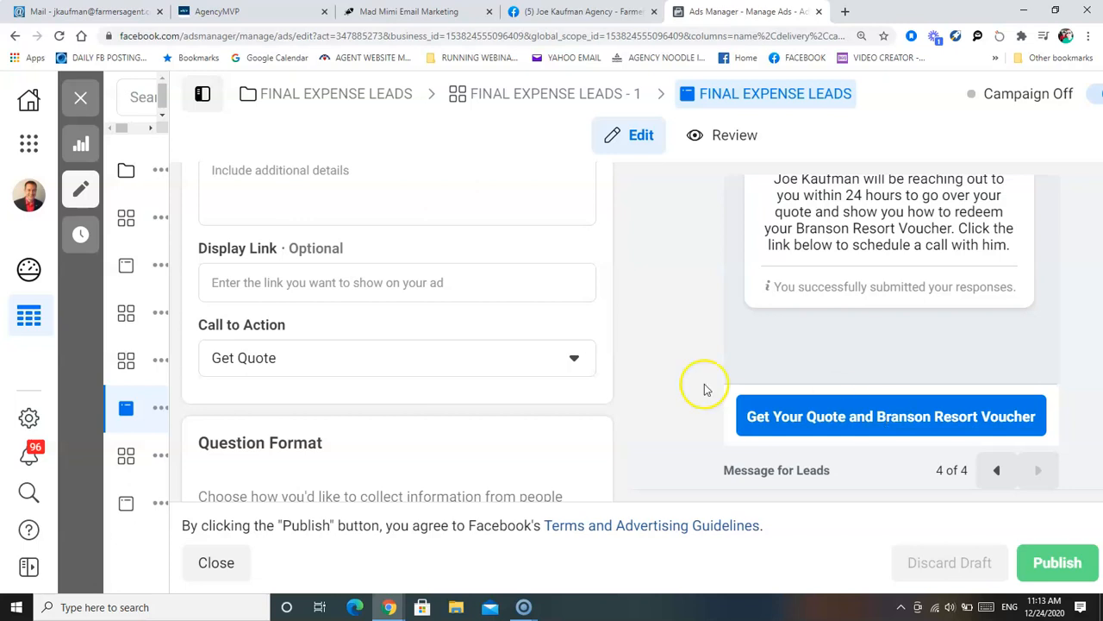
pyautogui.moveTo(381, 518)
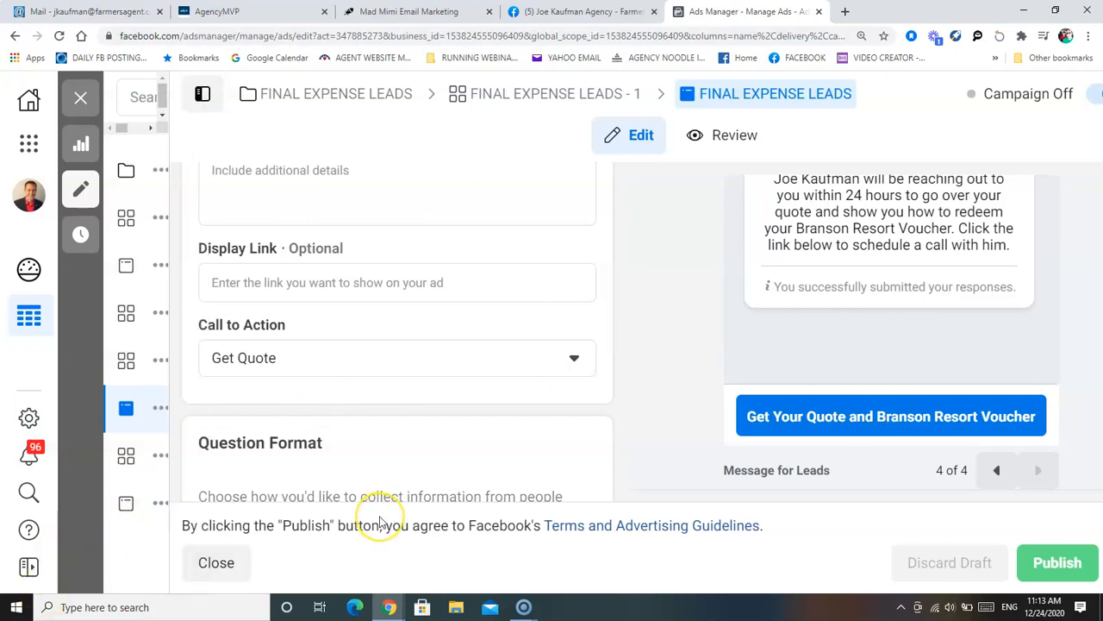
pyautogui.moveTo(696, 560)
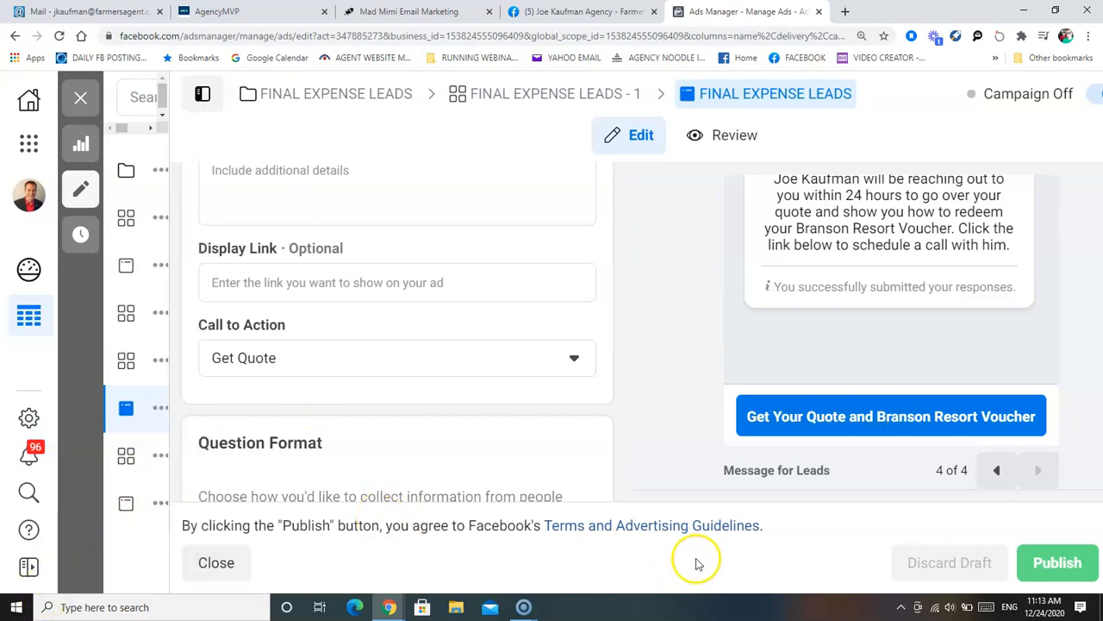
pyautogui.scroll(-3)
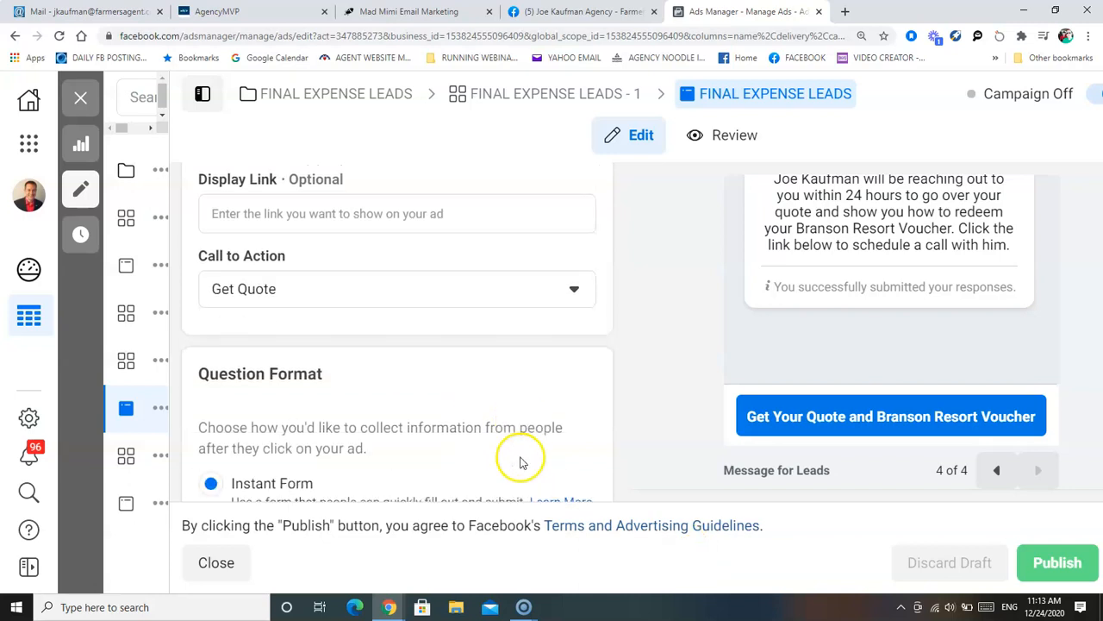
pyautogui.moveTo(550, 427)
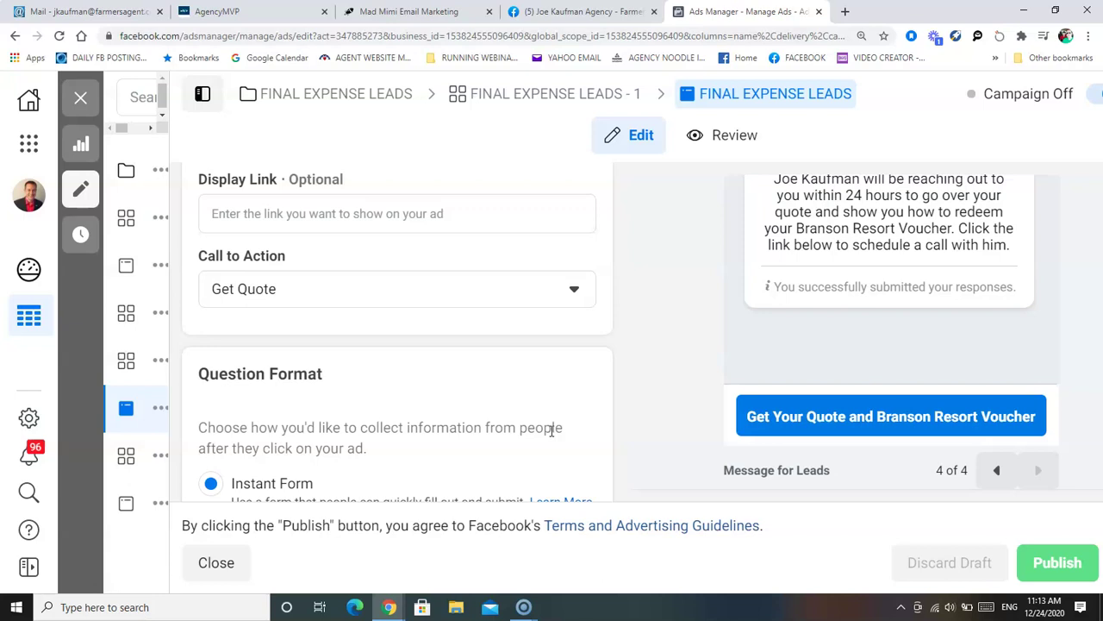
pyautogui.moveTo(365, 341)
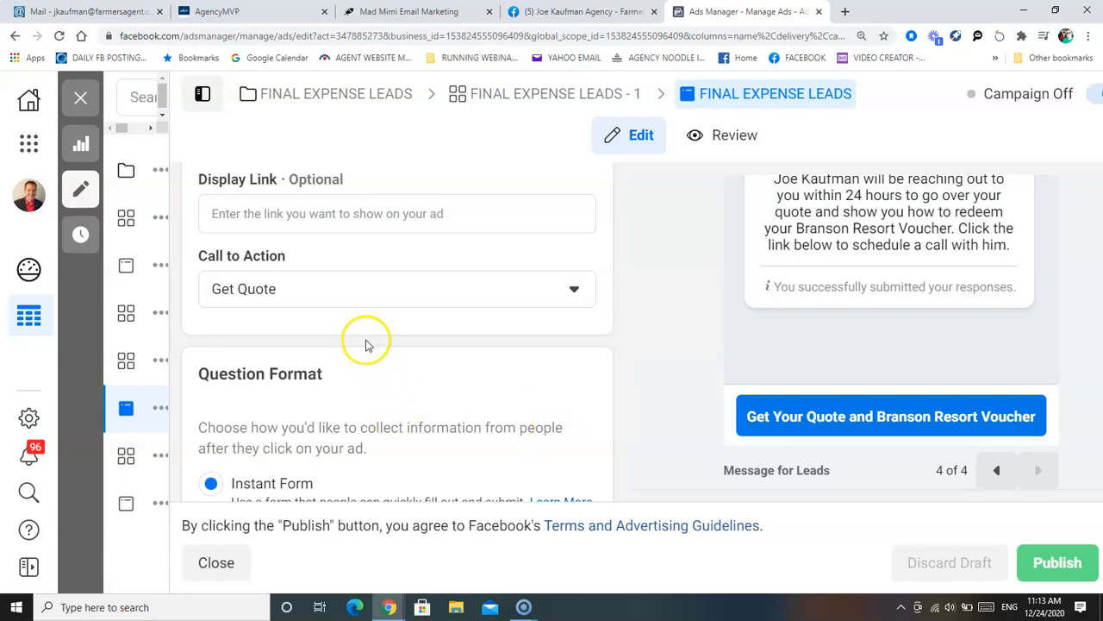
pyautogui.moveTo(524, 135)
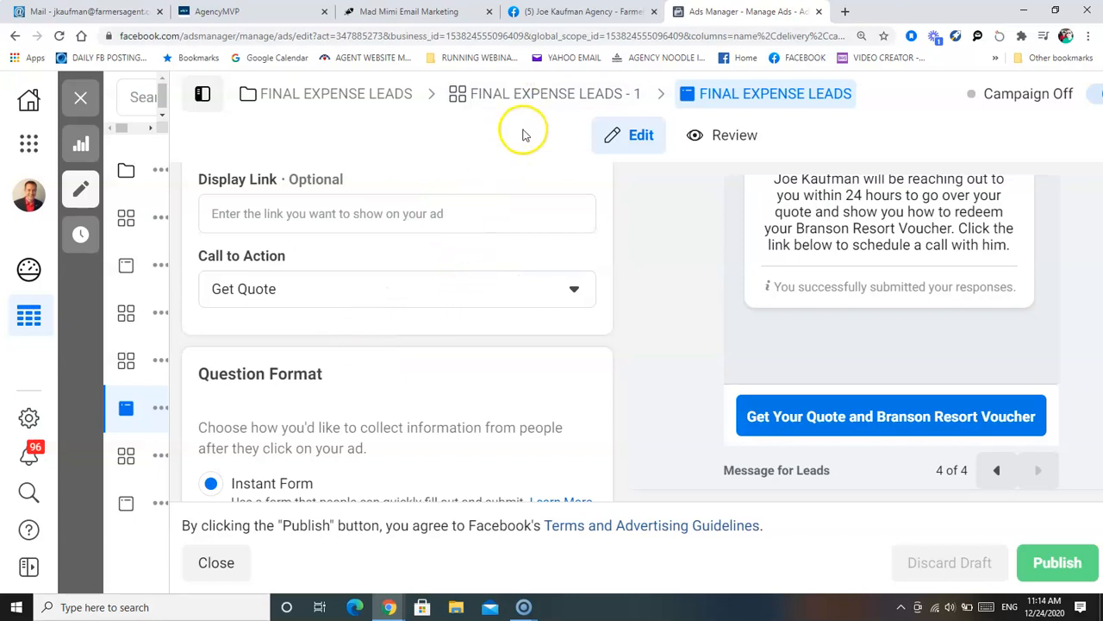
pyautogui.moveTo(538, 345)
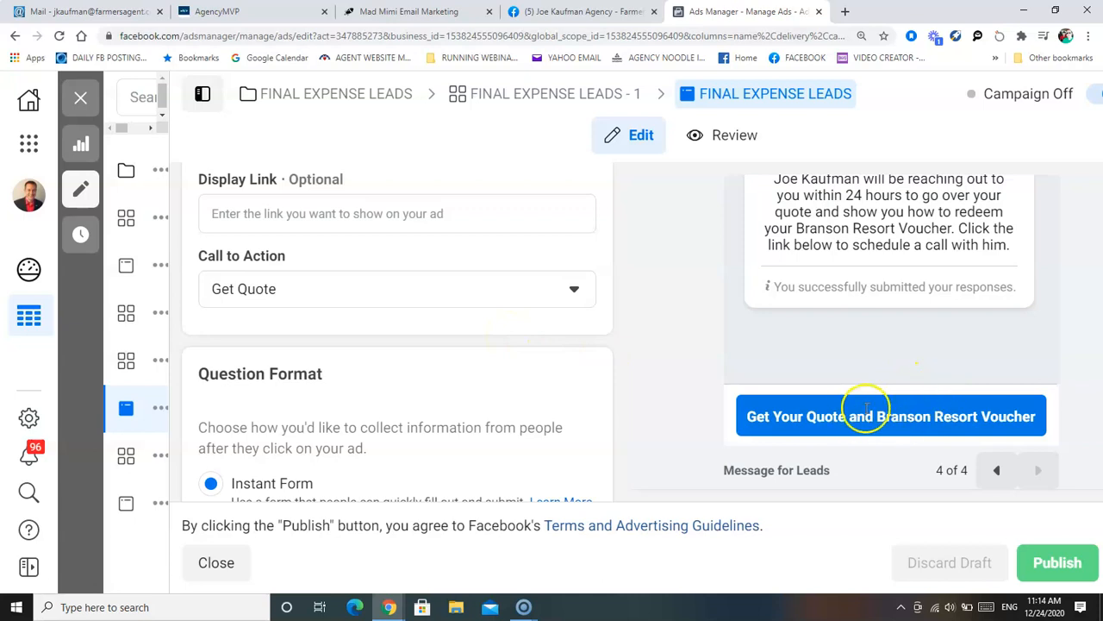
pyautogui.moveTo(483, 406)
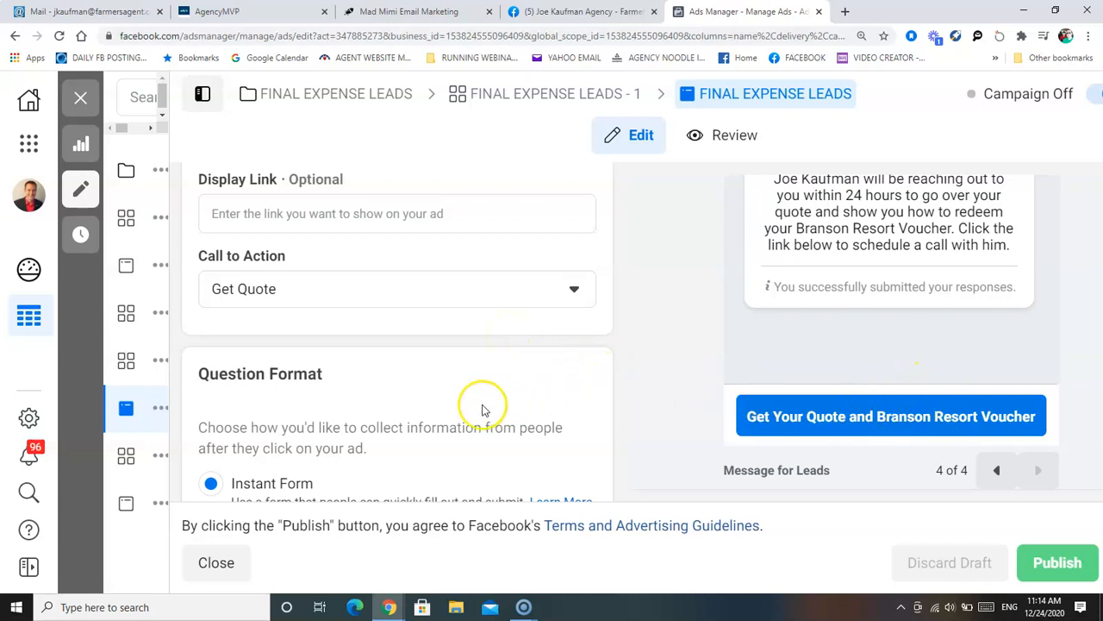
pyautogui.moveTo(478, 415)
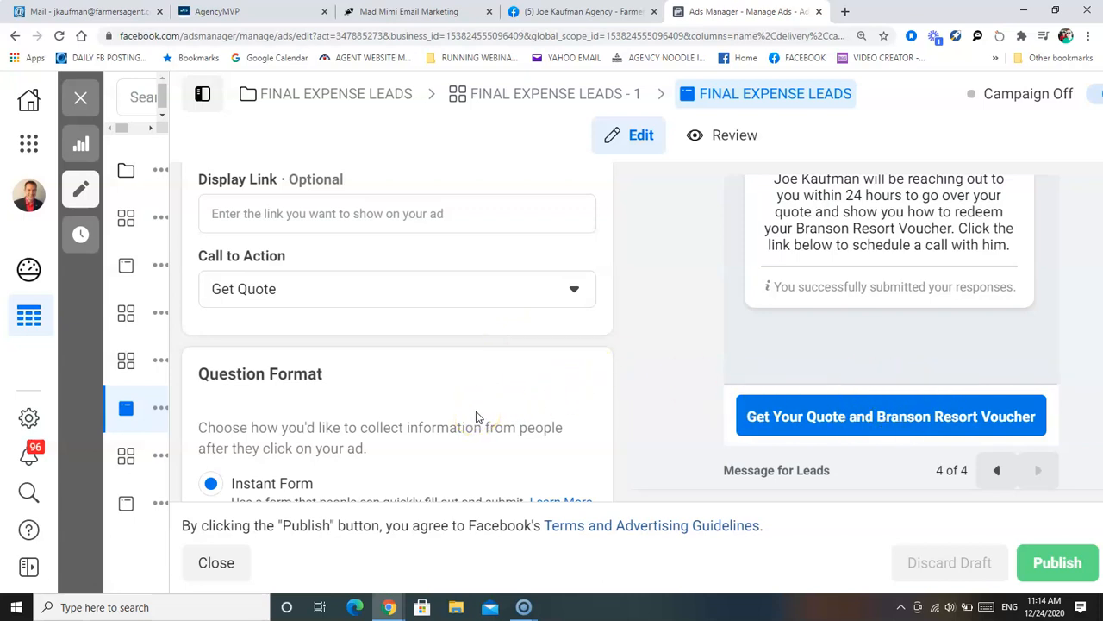